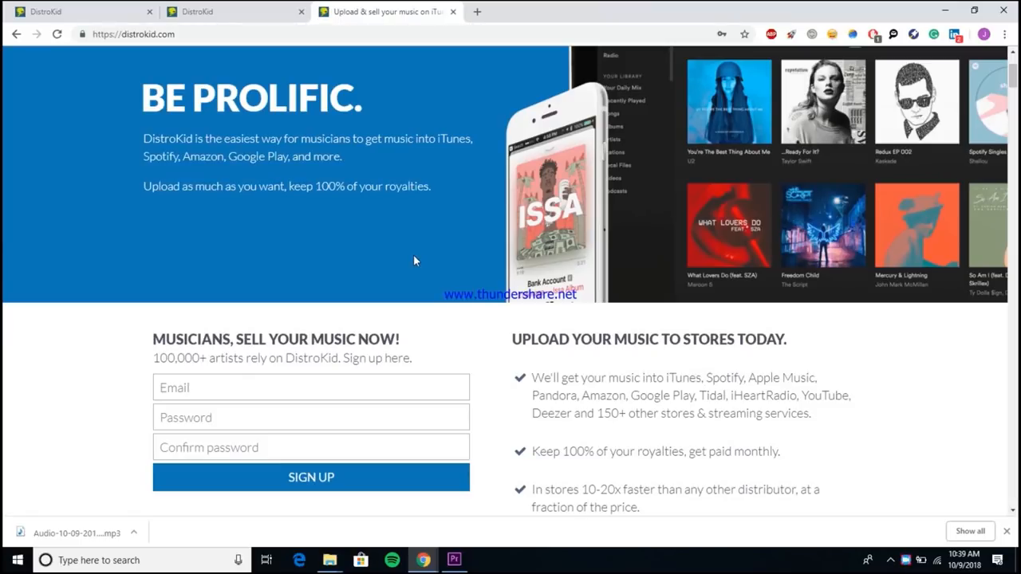
pyautogui.moveTo(329, 437)
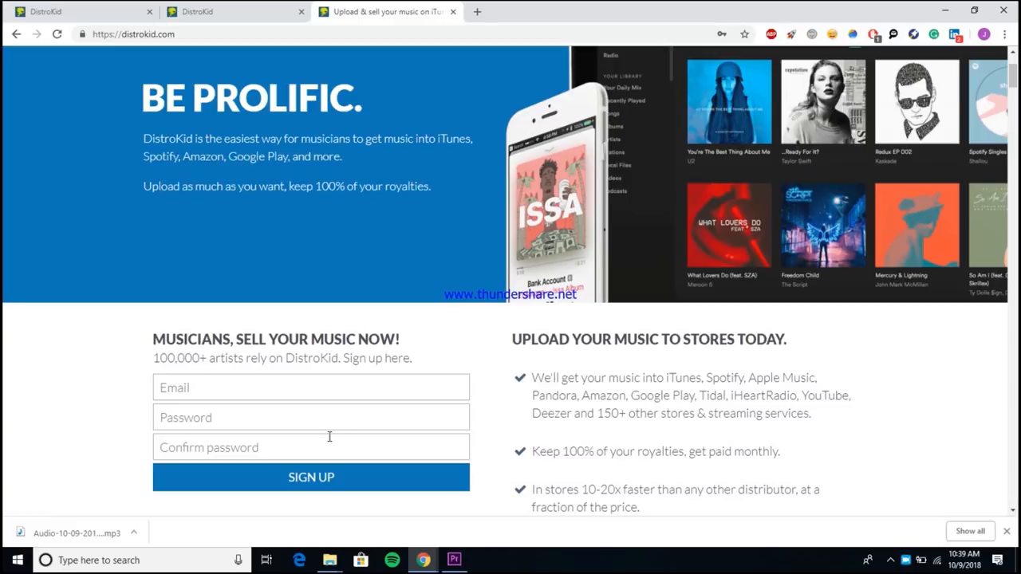
# Bring up the plan comparison showing Musician, Musician Plus and Label yearly prices.
pyautogui.click(310, 477)
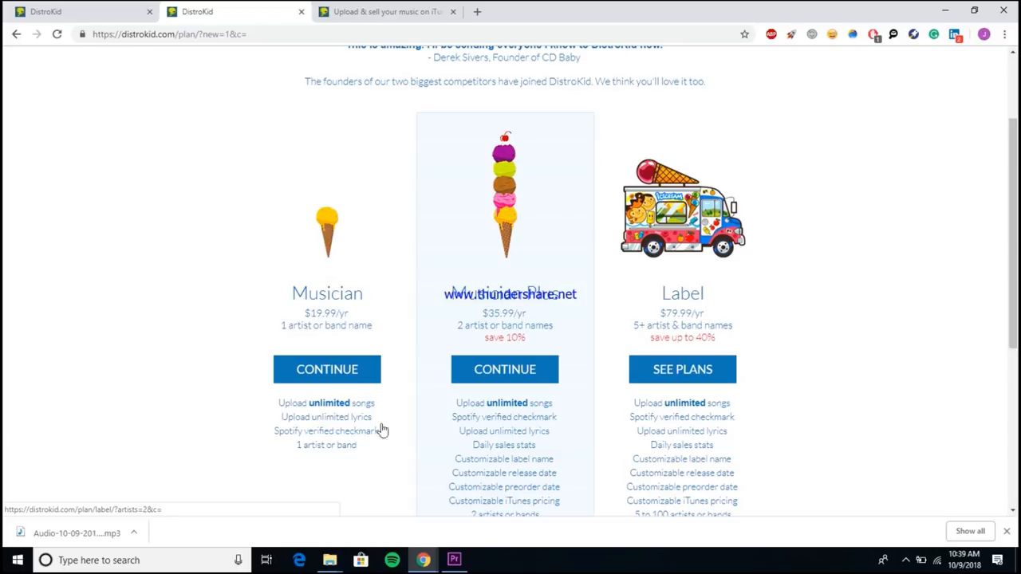
pyautogui.moveTo(332, 462)
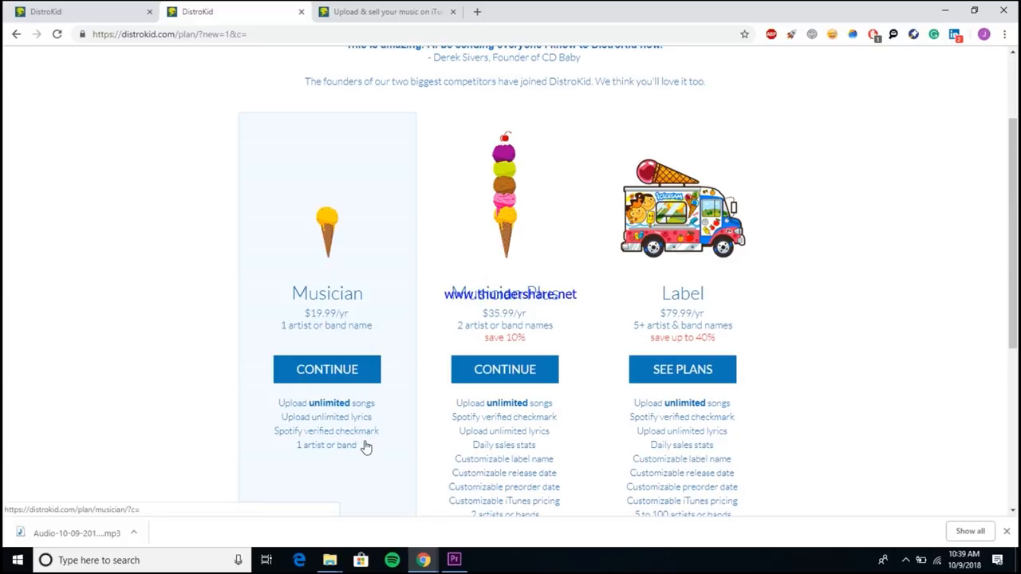
pyautogui.moveTo(550, 325)
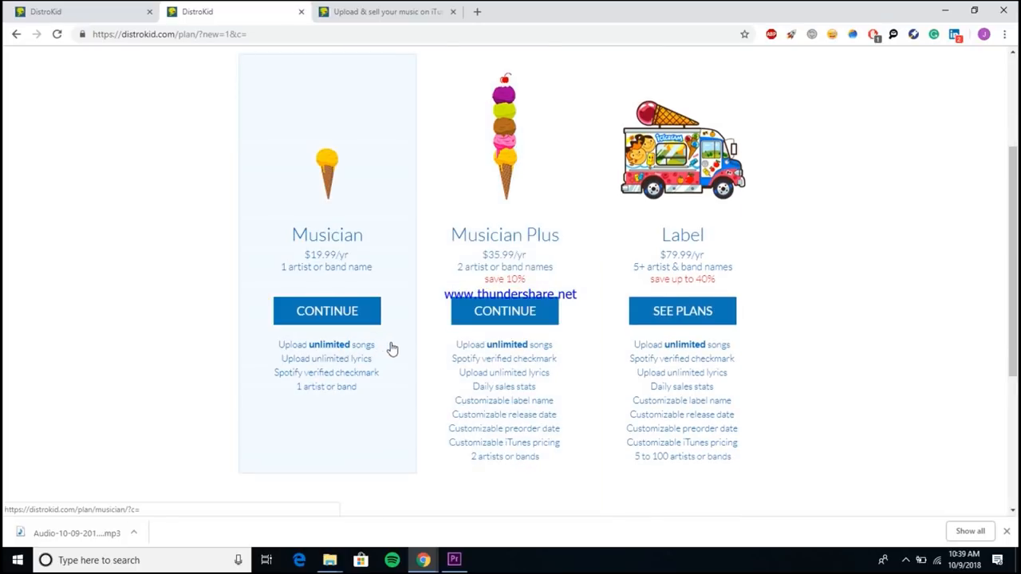
pyautogui.moveTo(495, 351)
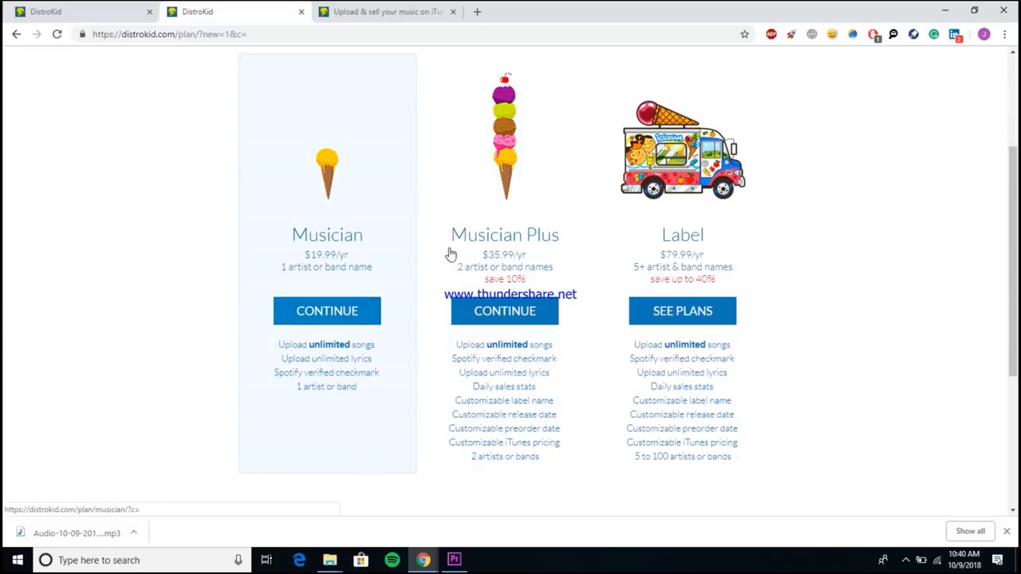
pyautogui.moveTo(533, 259)
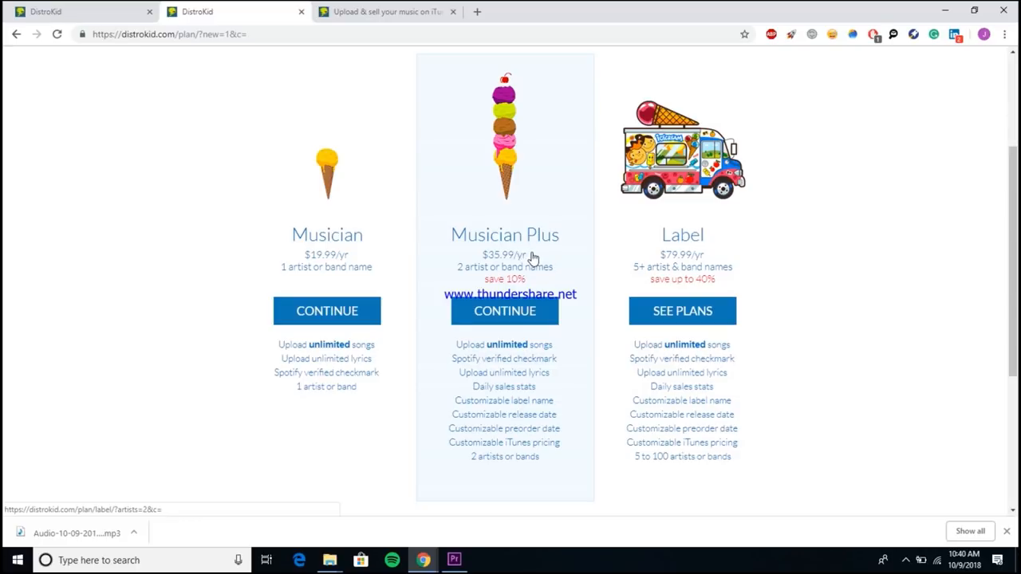
pyautogui.moveTo(421, 286)
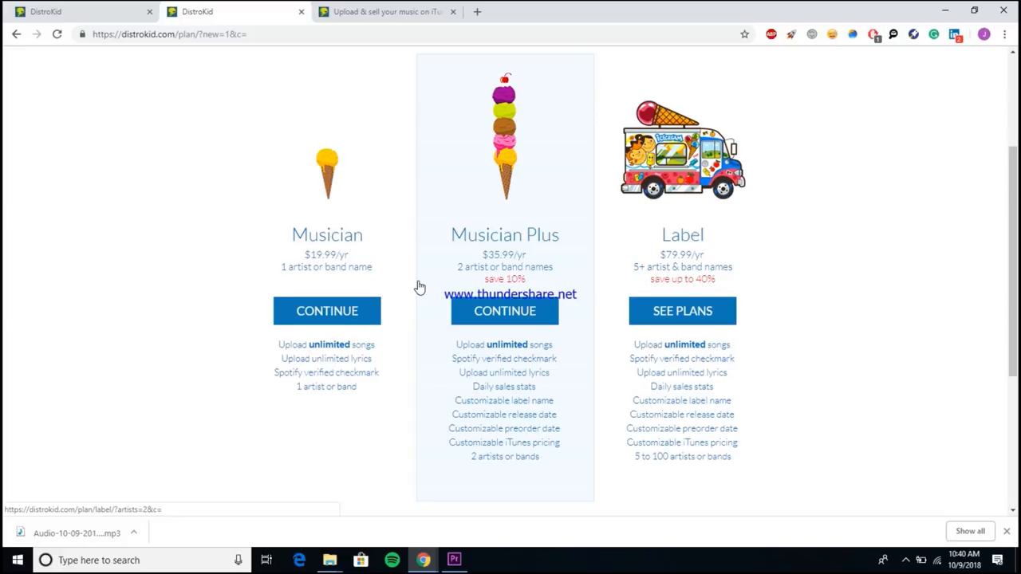
pyautogui.moveTo(354, 272)
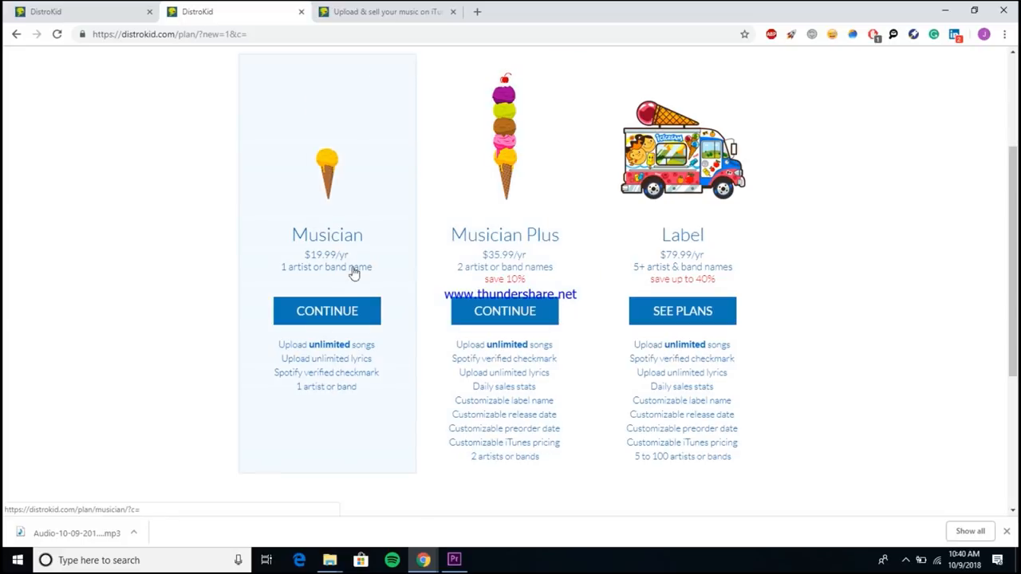
pyautogui.moveTo(364, 269)
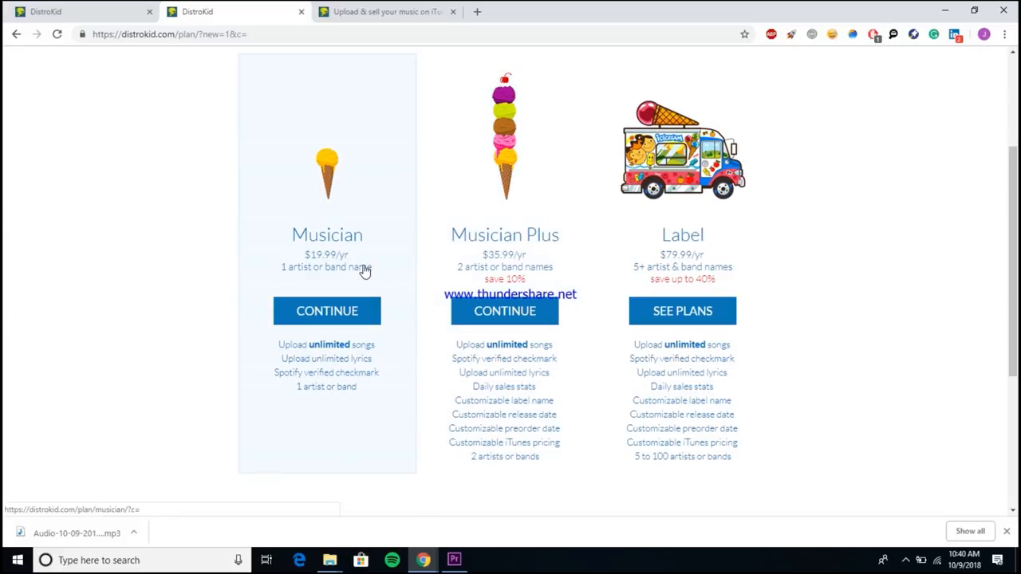
pyautogui.moveTo(514, 335)
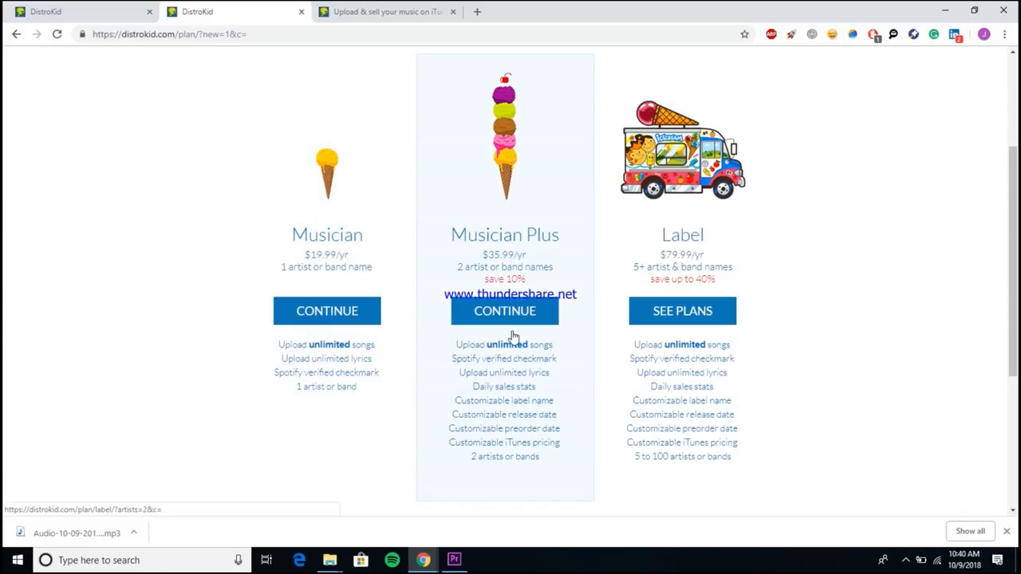
pyautogui.moveTo(526, 352)
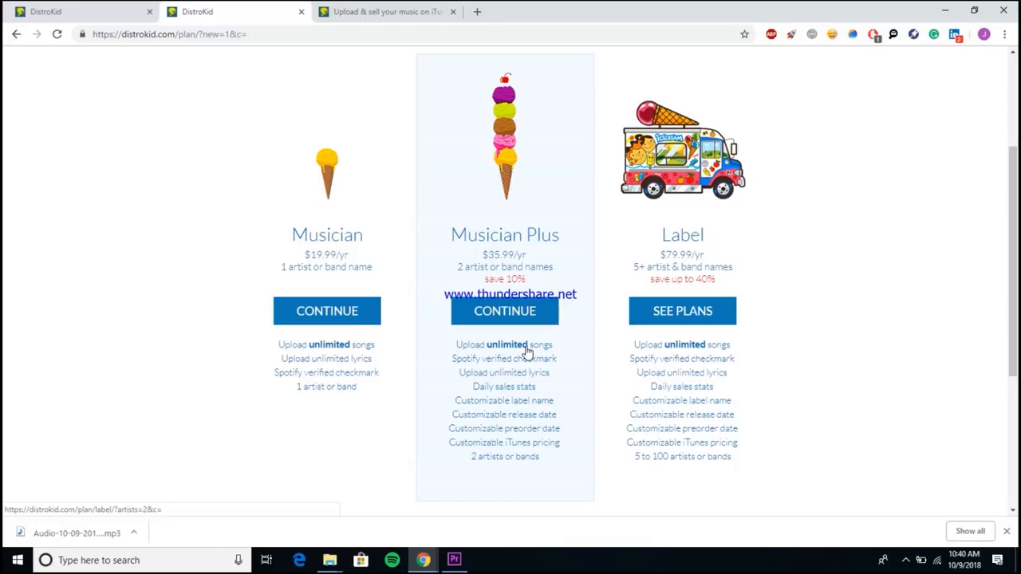
pyautogui.moveTo(364, 399)
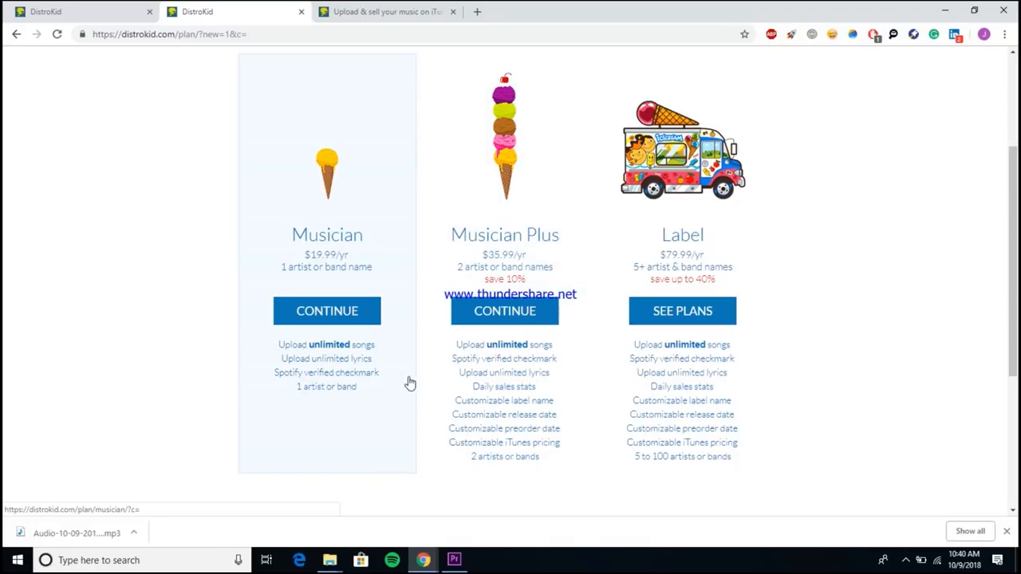
pyautogui.moveTo(440, 341)
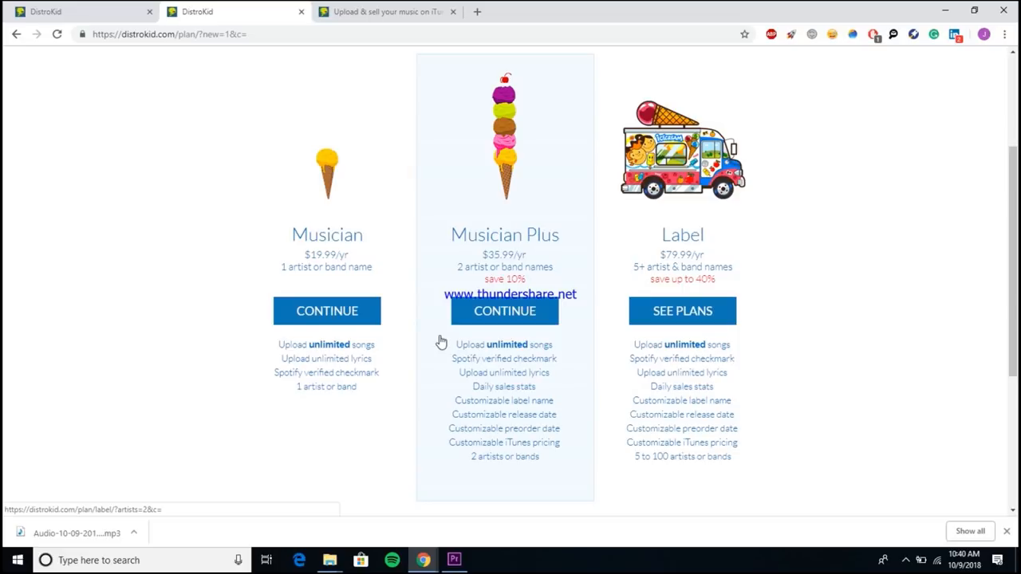
pyautogui.moveTo(391, 319)
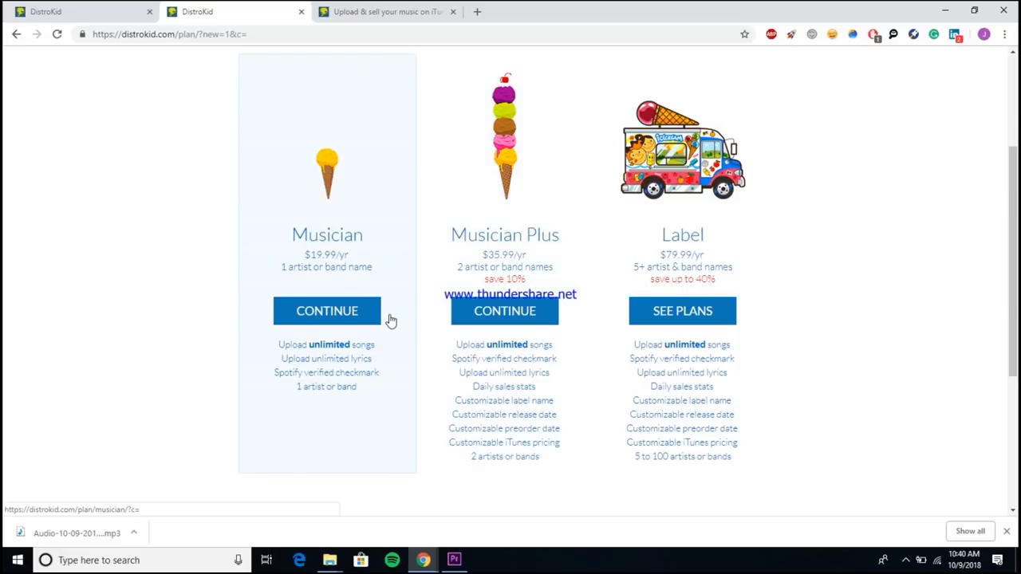
# Go to the account dashboard with the Welcome to DistroKid banner and upload prompt.
pyautogui.click(325, 311)
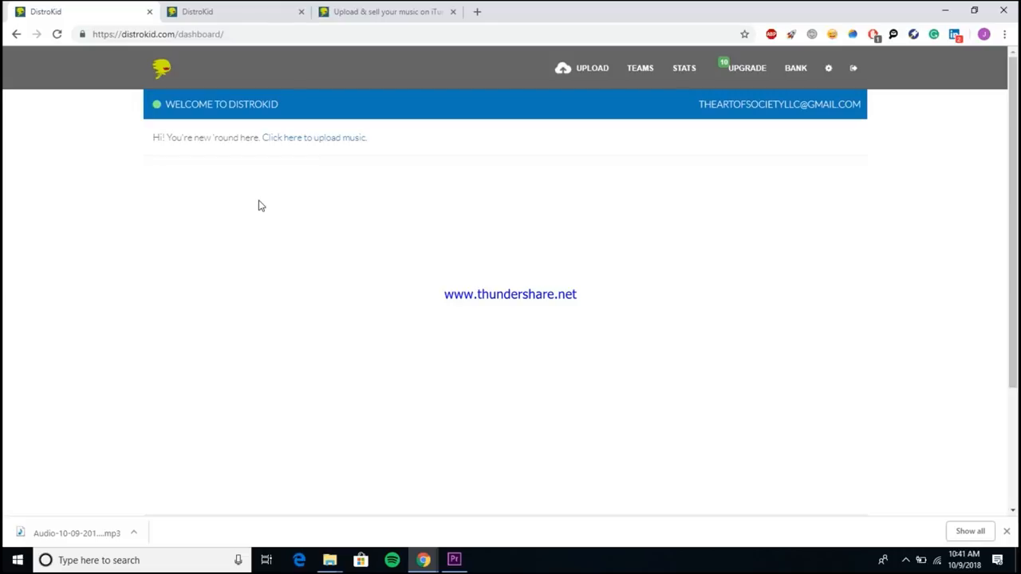
pyautogui.moveTo(769, 150)
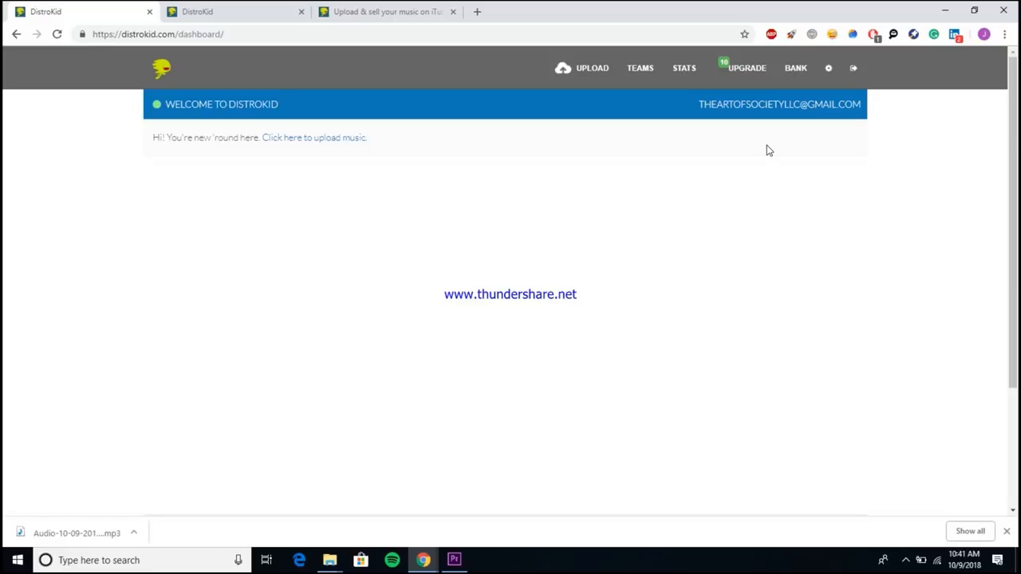
pyautogui.moveTo(402, 130)
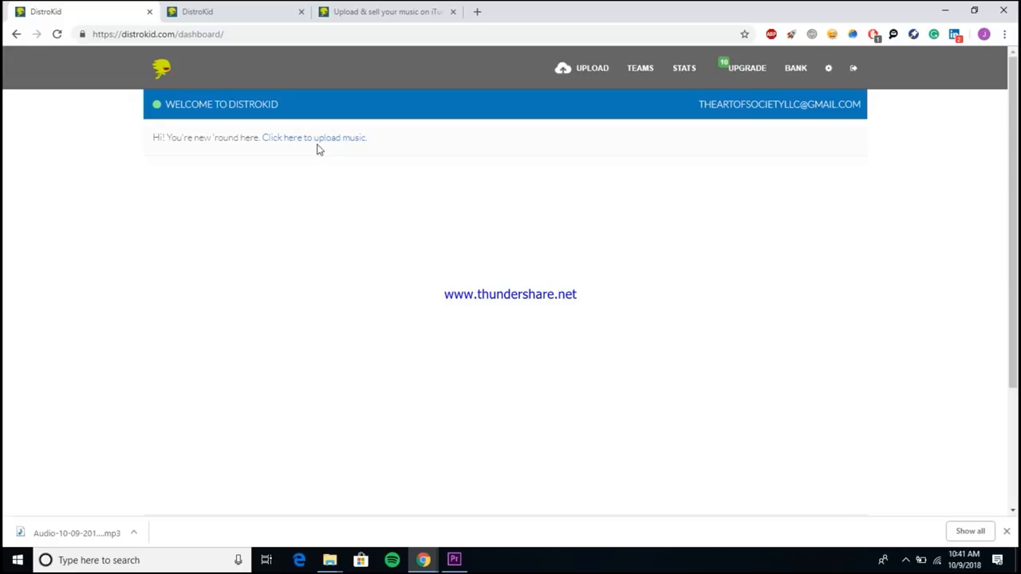
pyautogui.moveTo(312, 137)
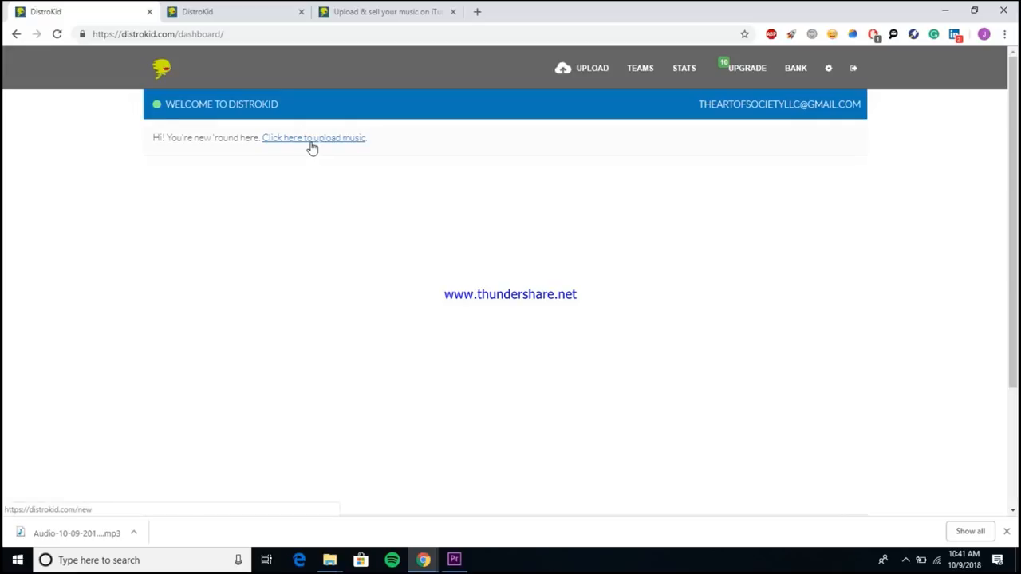
pyautogui.click(313, 138)
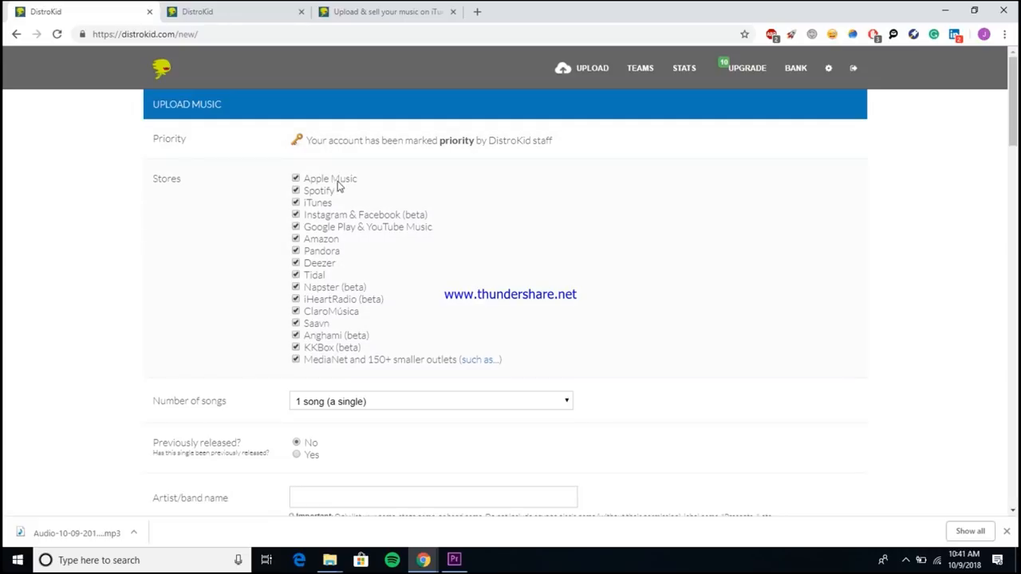
pyautogui.moveTo(342, 272)
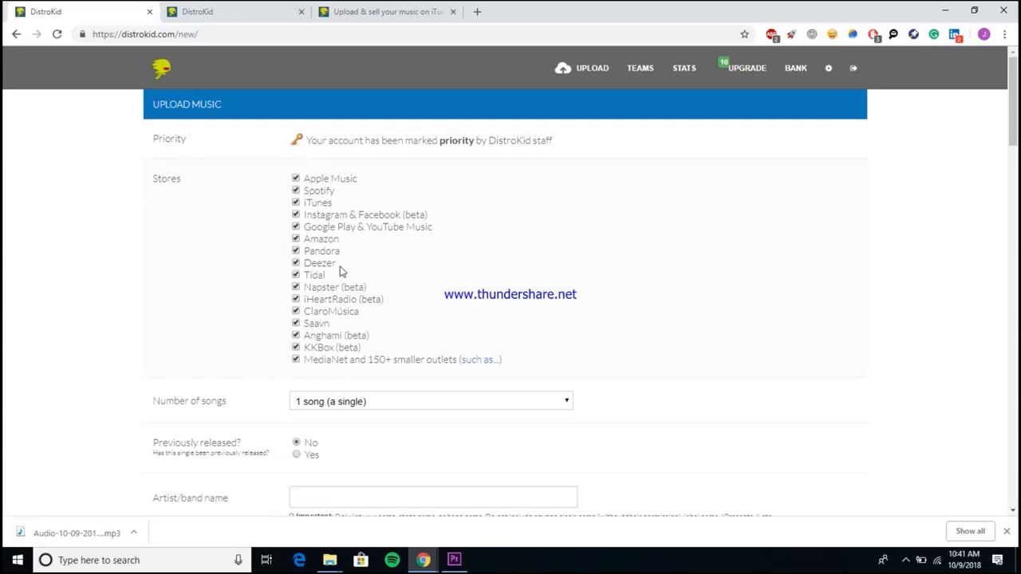
pyautogui.moveTo(490, 289)
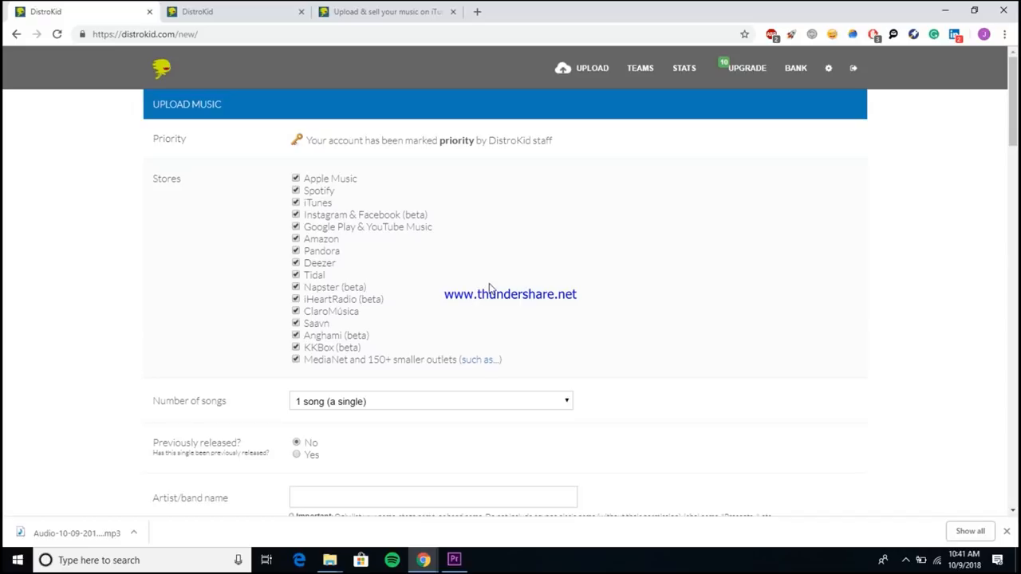
pyautogui.moveTo(359, 222)
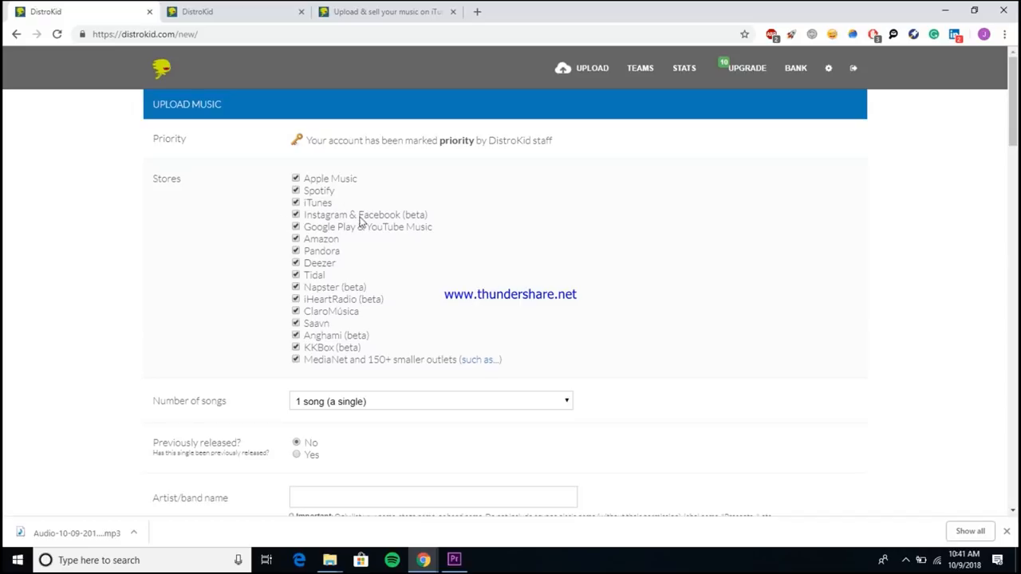
pyautogui.moveTo(343, 358)
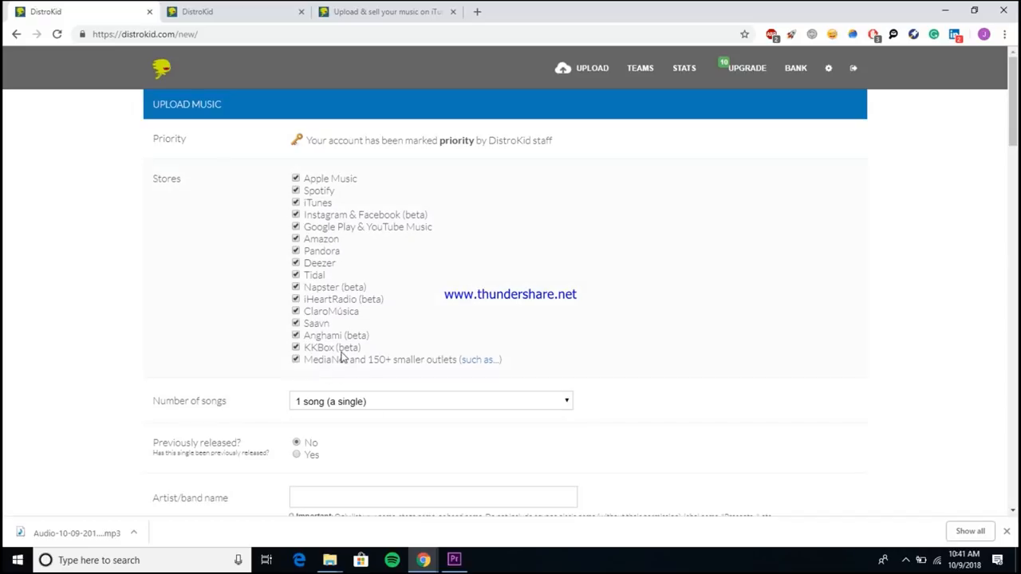
pyautogui.moveTo(345, 287)
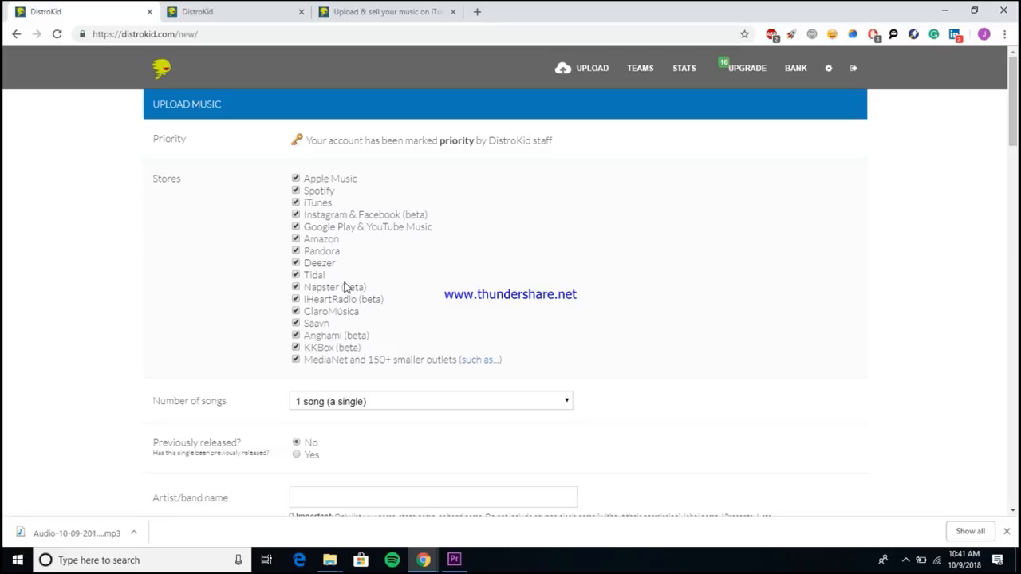
pyautogui.moveTo(399, 402)
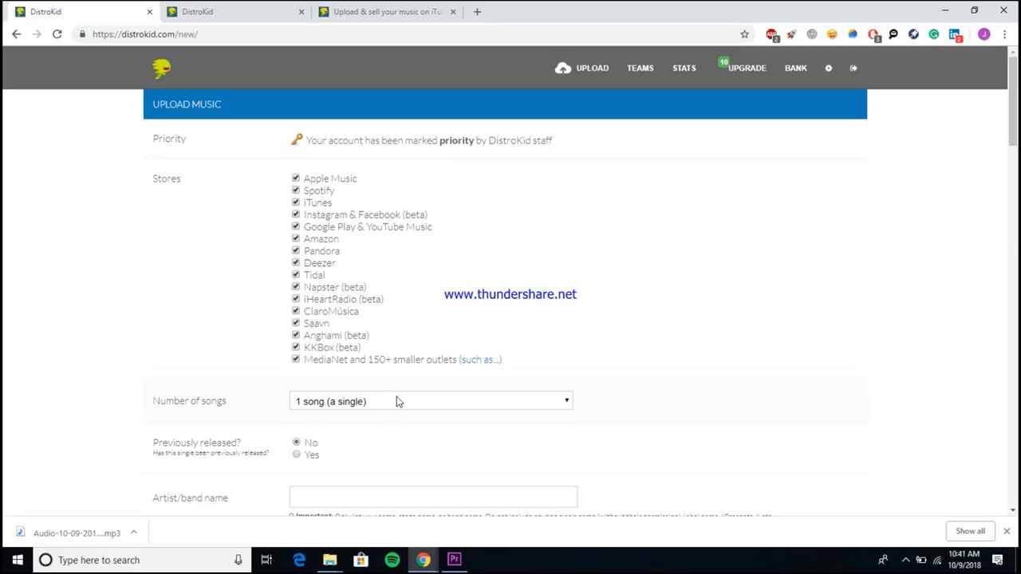
pyautogui.scroll(-3)
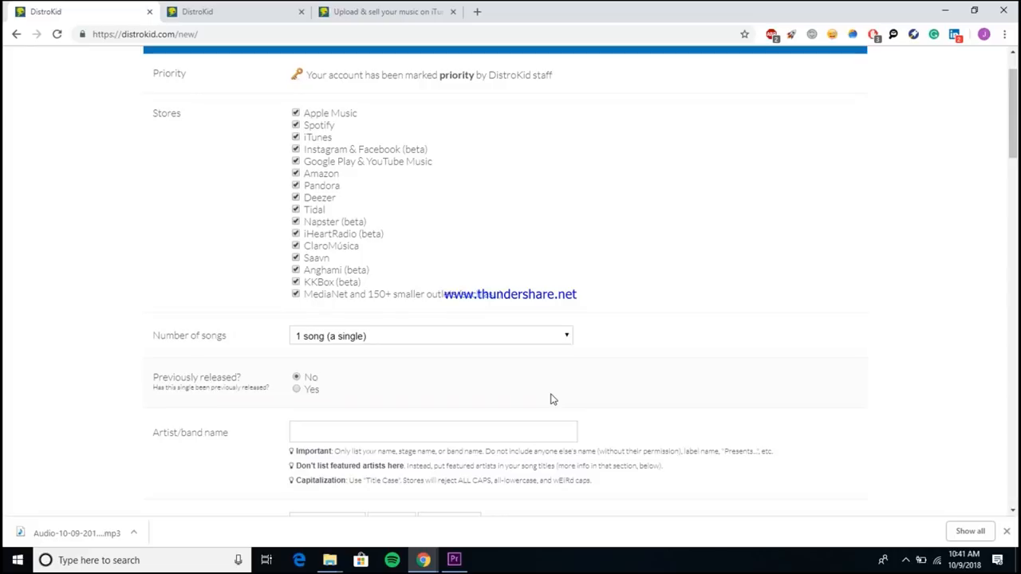
pyautogui.scroll(-3)
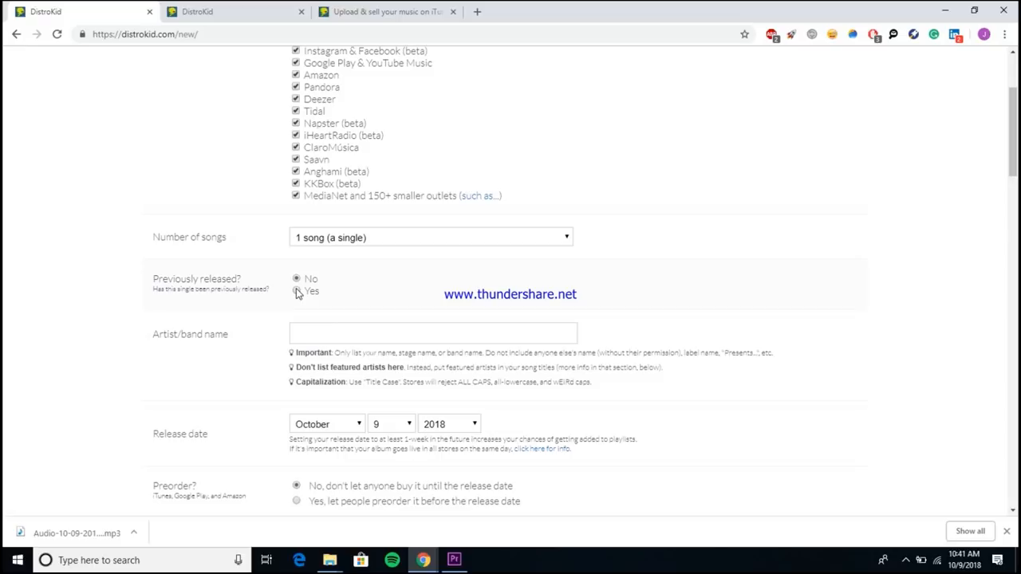
pyautogui.click(432, 333)
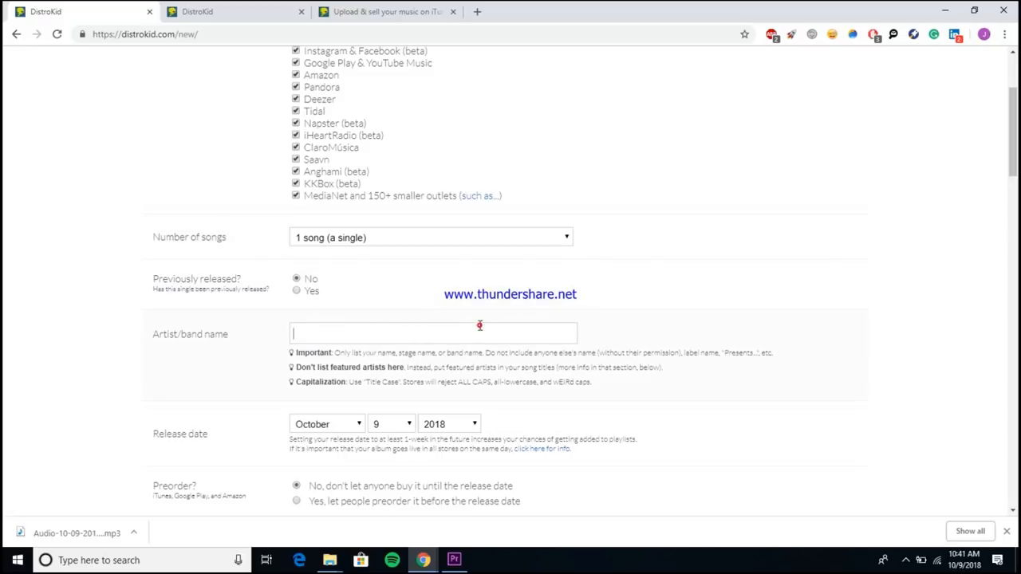
pyautogui.scroll(-3)
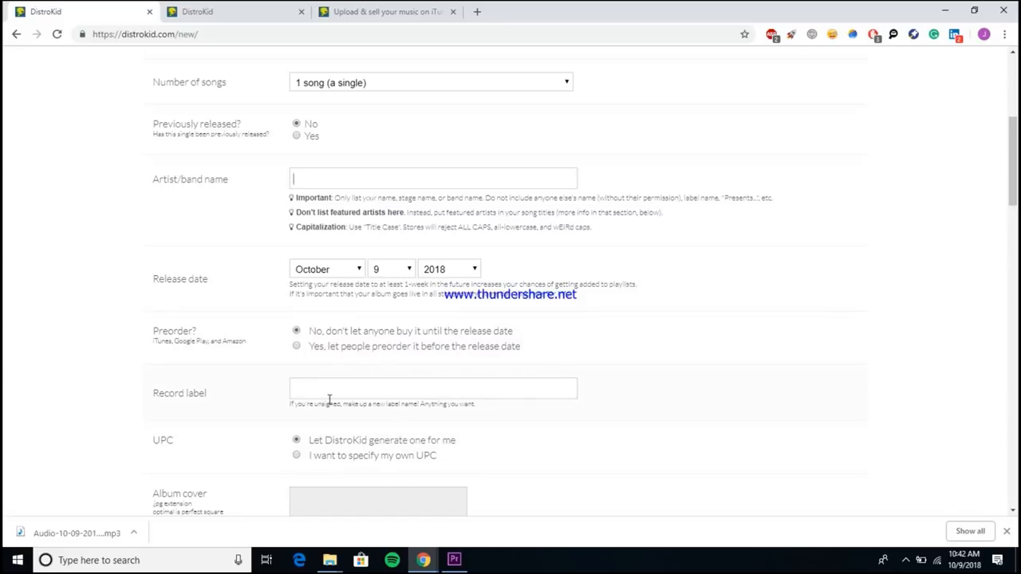
pyautogui.moveTo(280, 379)
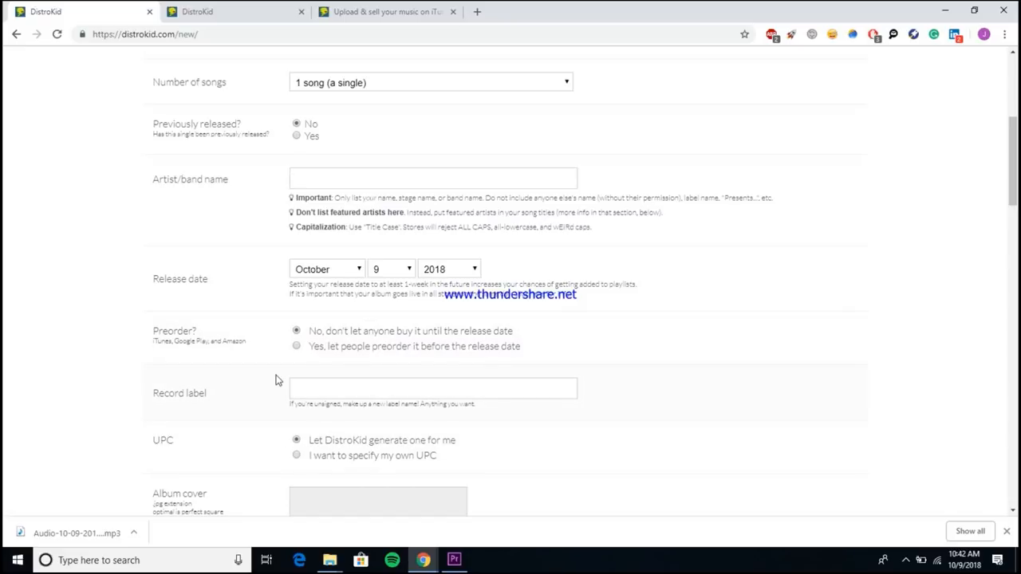
pyautogui.moveTo(490, 418)
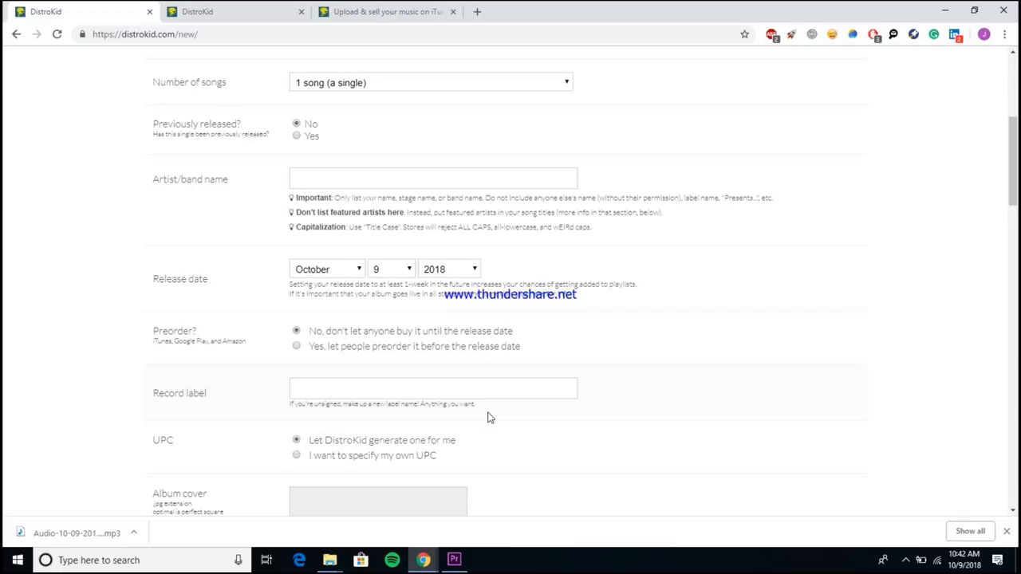
pyautogui.click(432, 179)
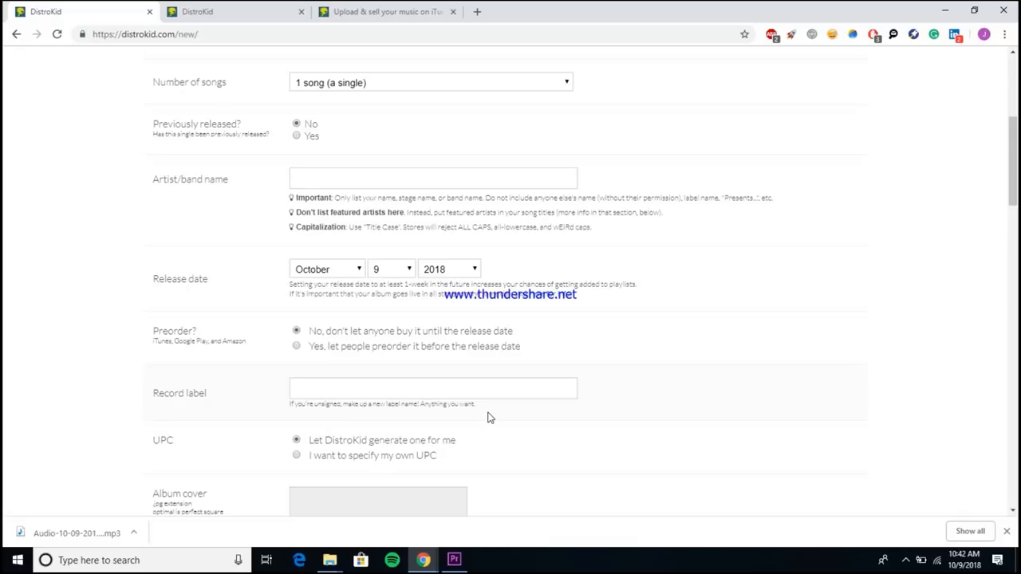
pyautogui.click(434, 179)
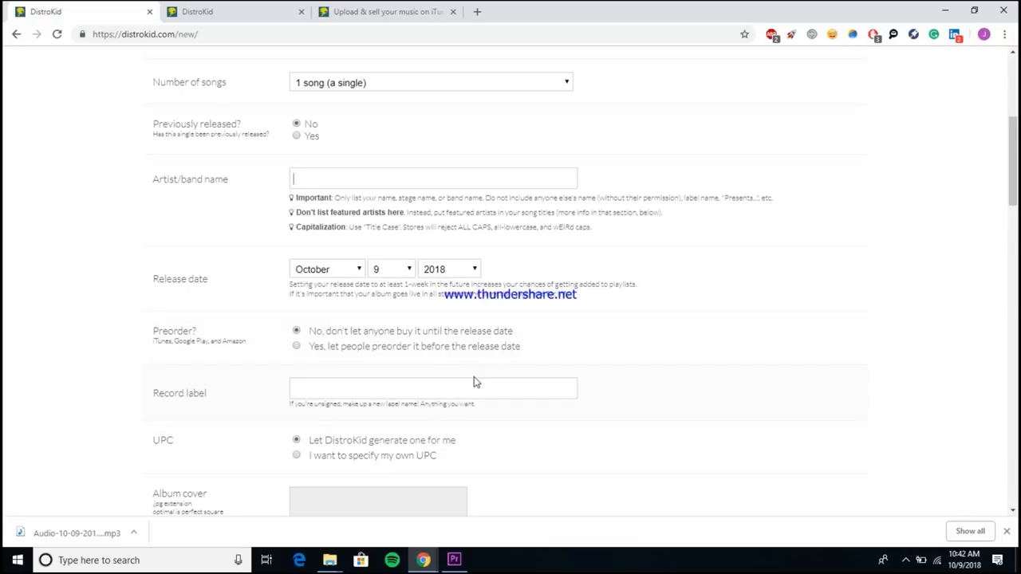
pyautogui.moveTo(238, 393)
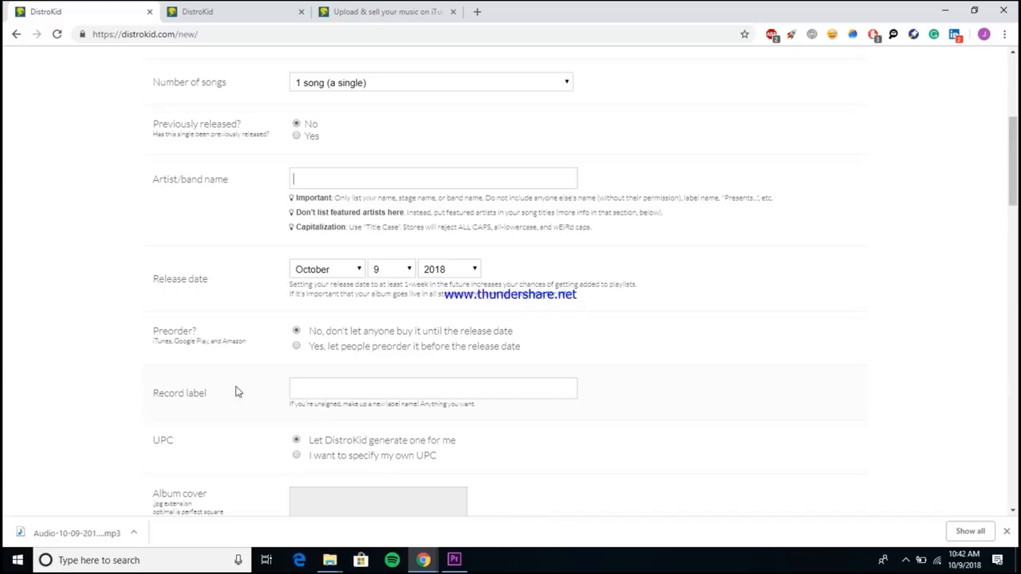
pyautogui.scroll(-3)
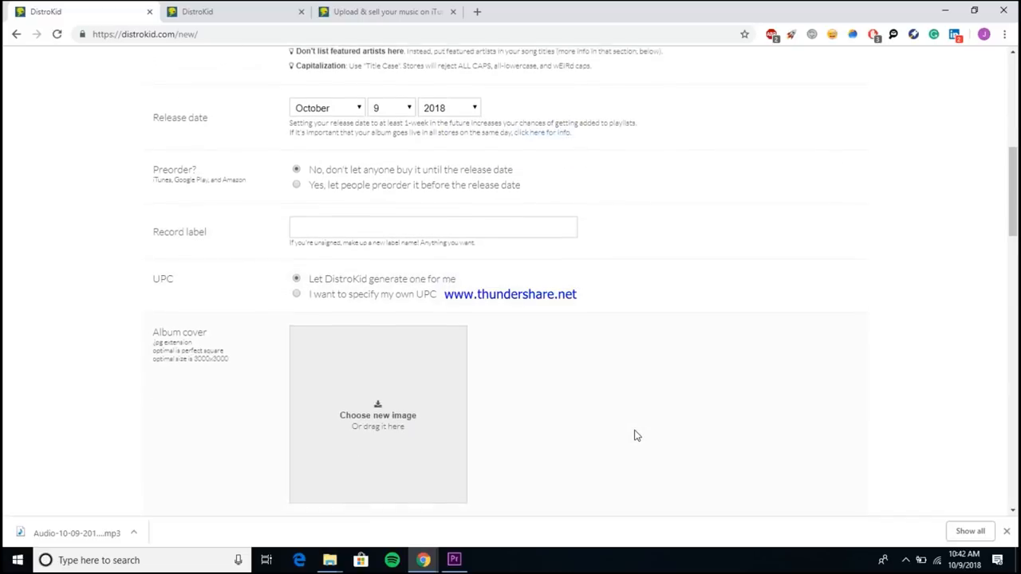
pyautogui.scroll(-3)
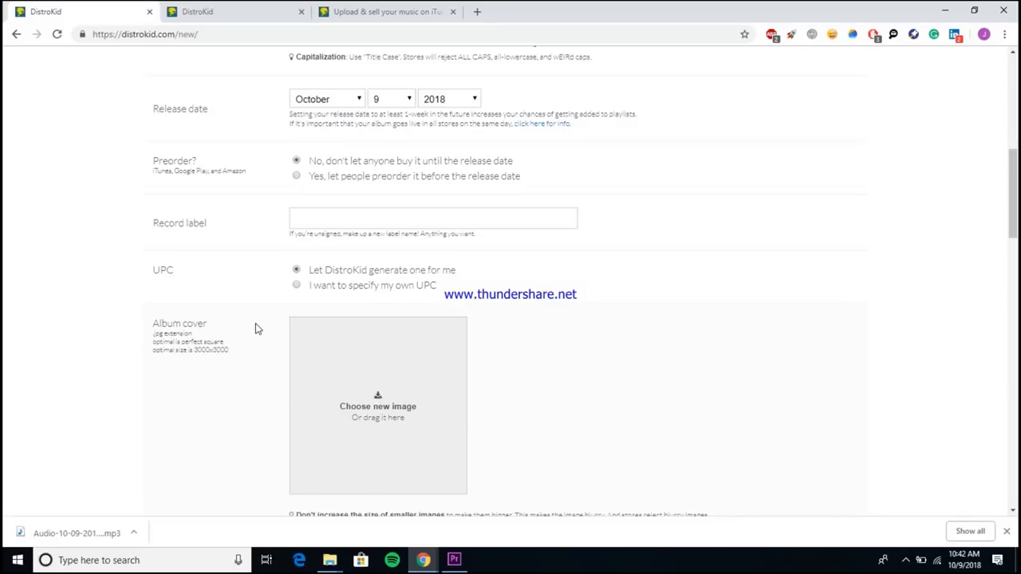
pyautogui.scroll(-3)
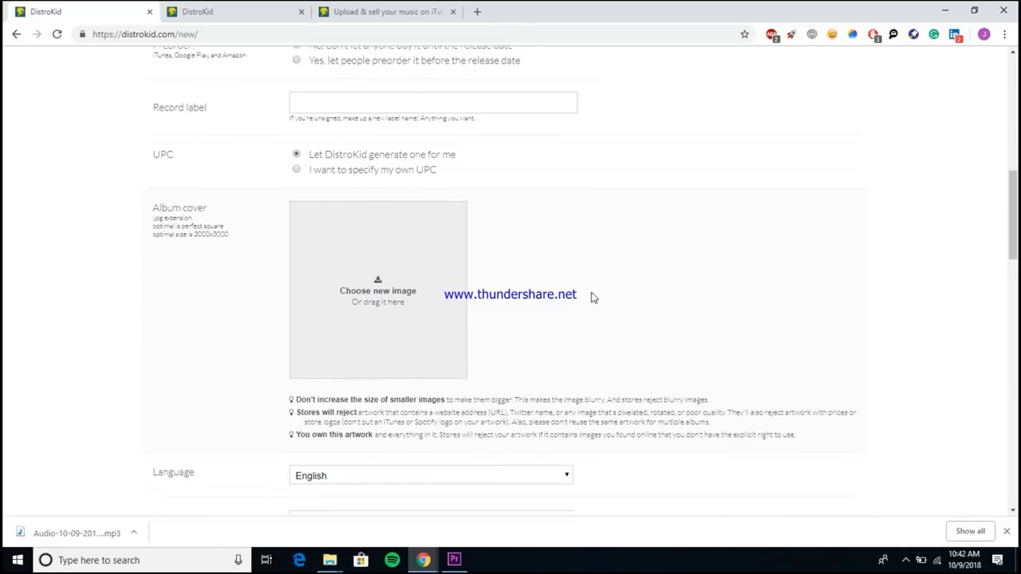
pyautogui.scroll(-3)
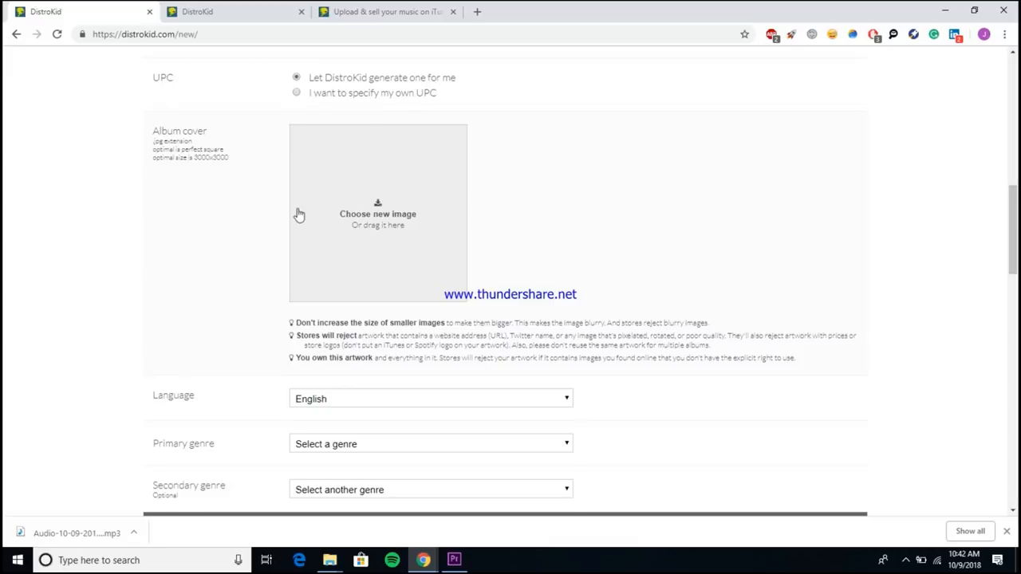
pyautogui.scroll(-3)
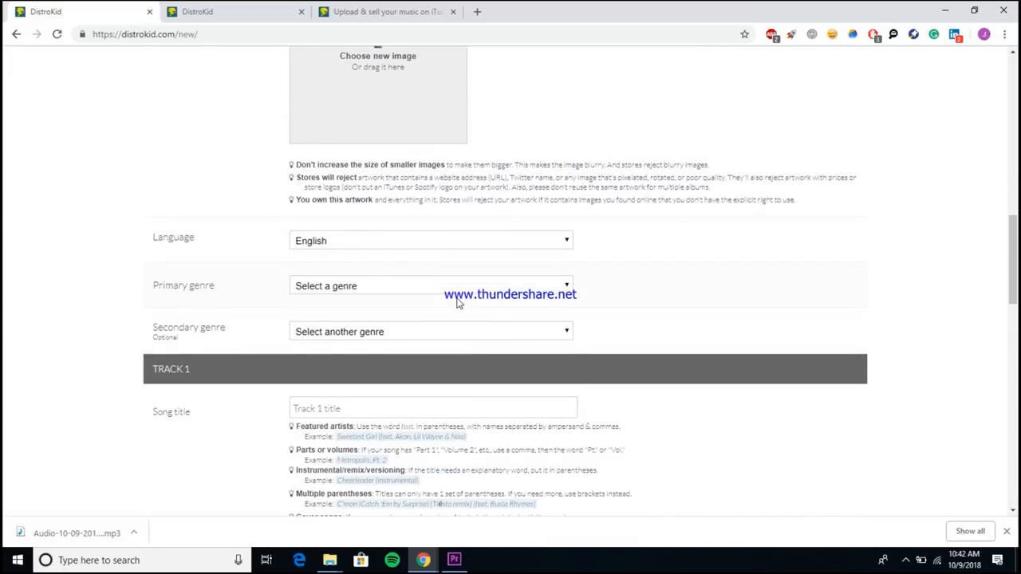
pyautogui.scroll(-3)
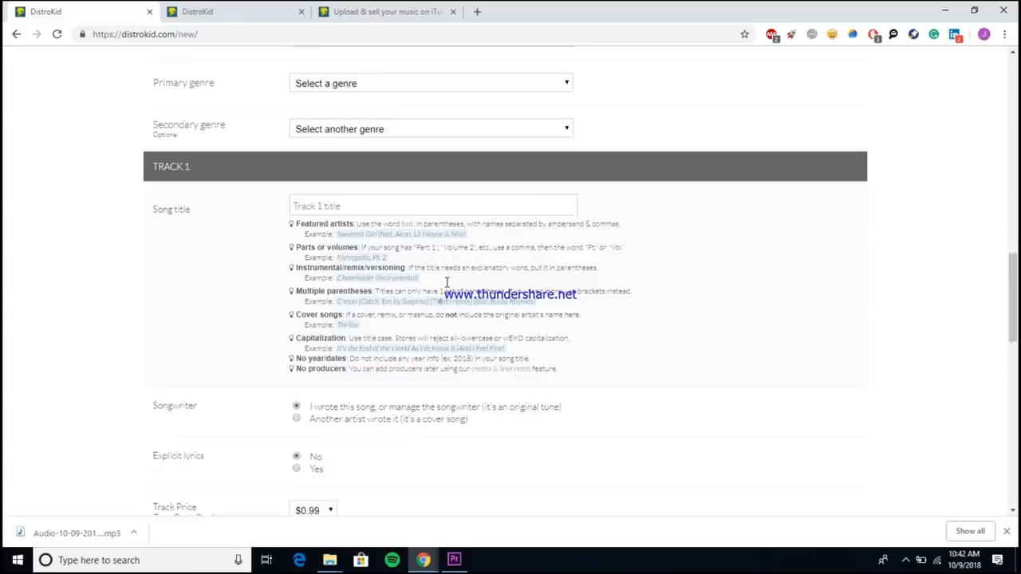
pyautogui.scroll(-3)
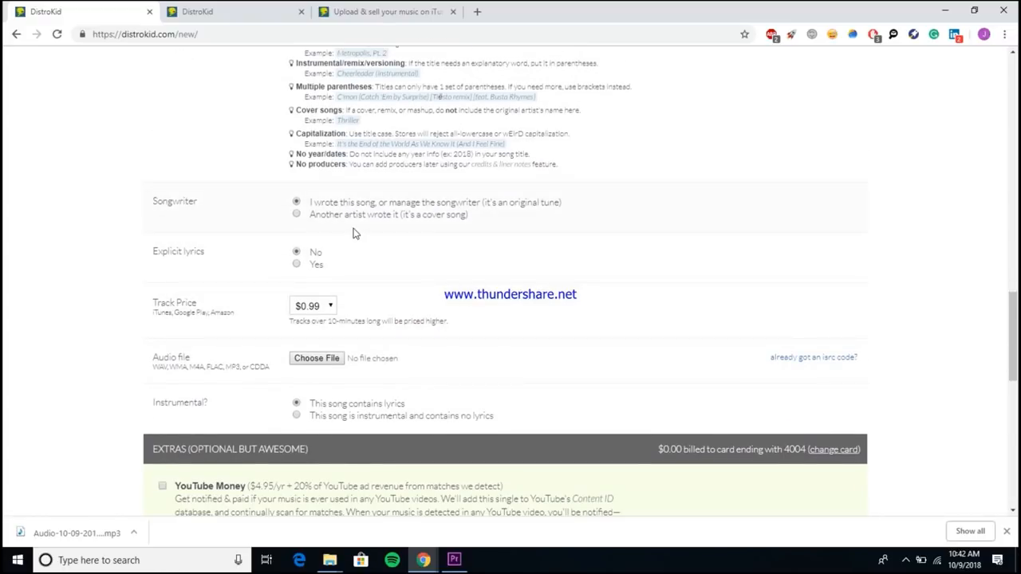
pyautogui.moveTo(444, 241)
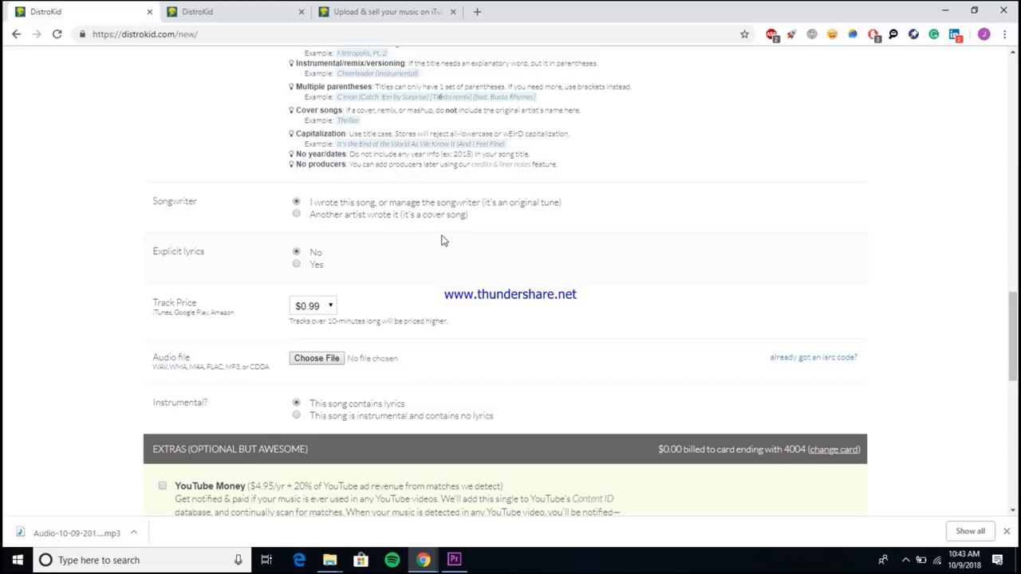
pyautogui.moveTo(409, 241)
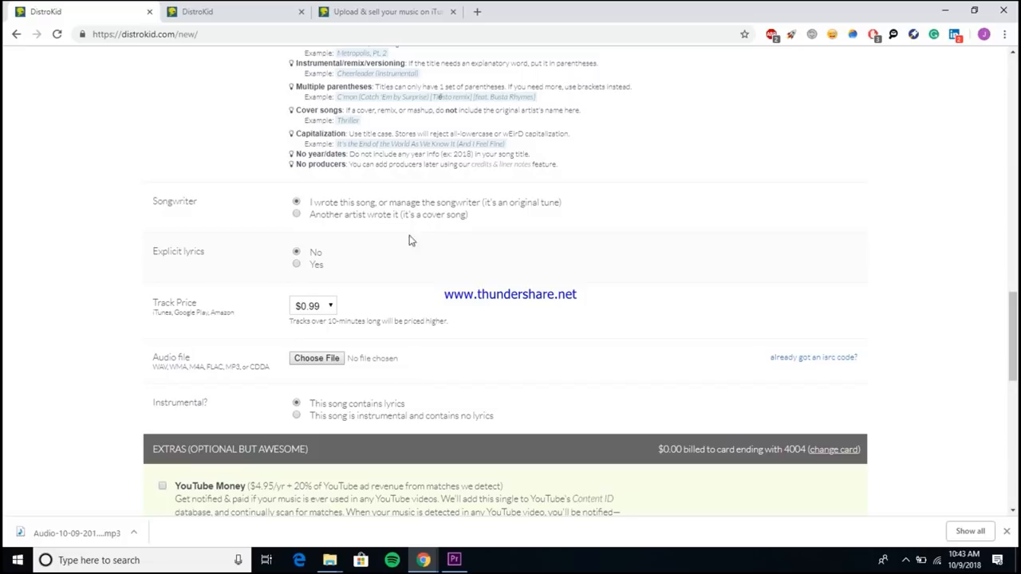
pyautogui.scroll(-3)
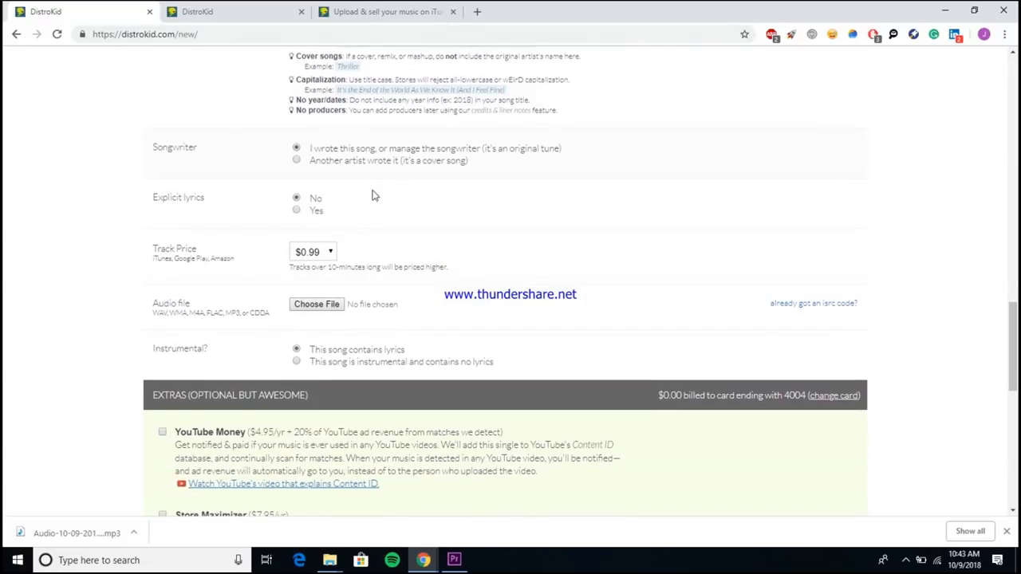
pyautogui.moveTo(280, 305)
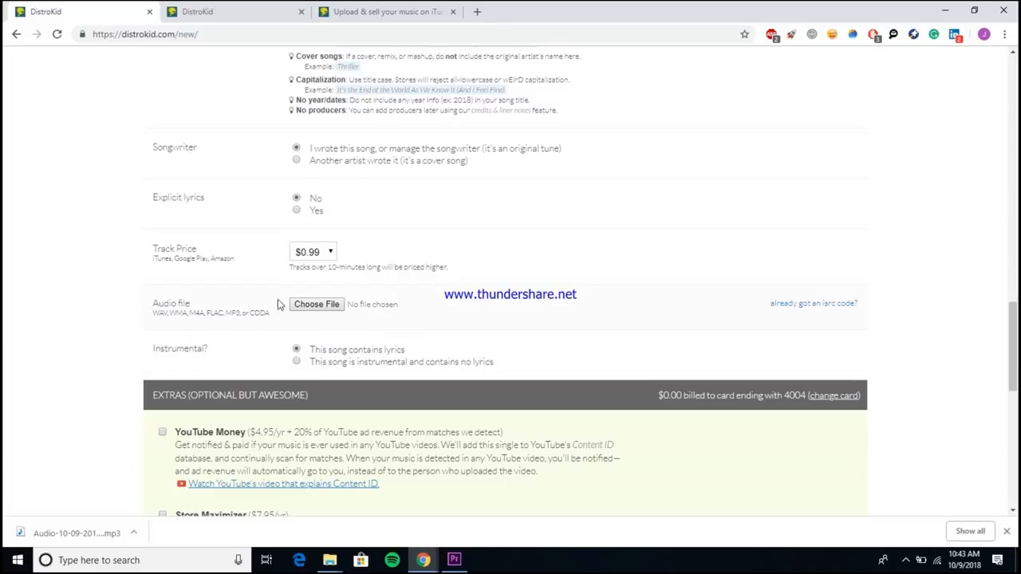
# Scroll to the Extras section showing YouTube Money, Store Maximizer, Shazam & Siri, Leave a Legacy unticked.
pyautogui.scroll(-3)
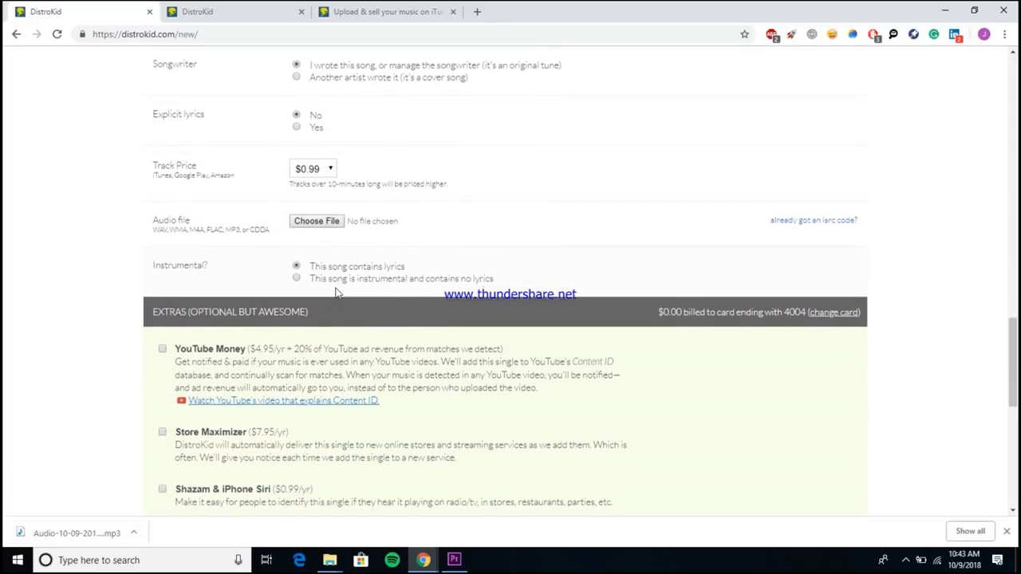
pyautogui.scroll(-3)
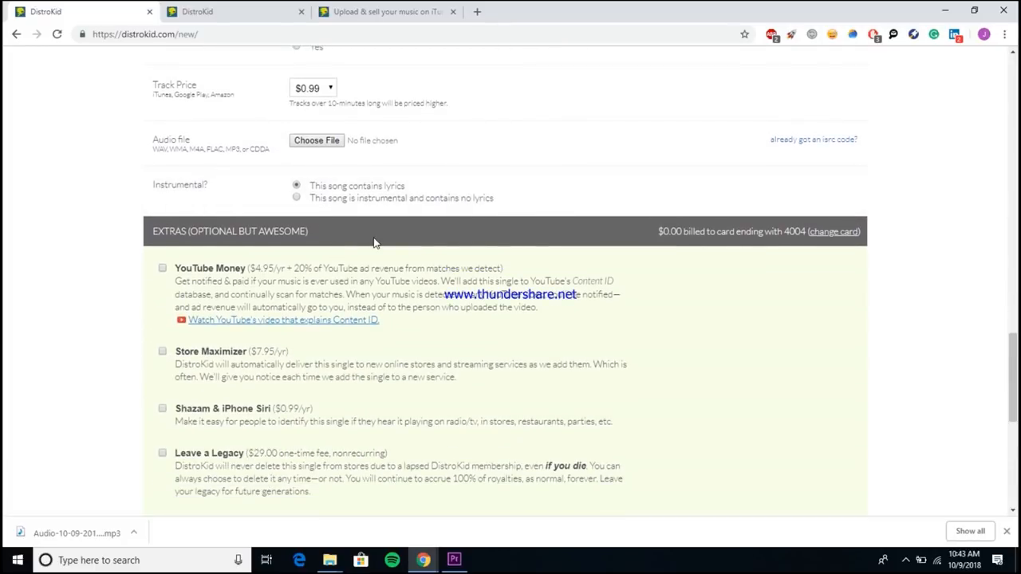
pyautogui.scroll(-3)
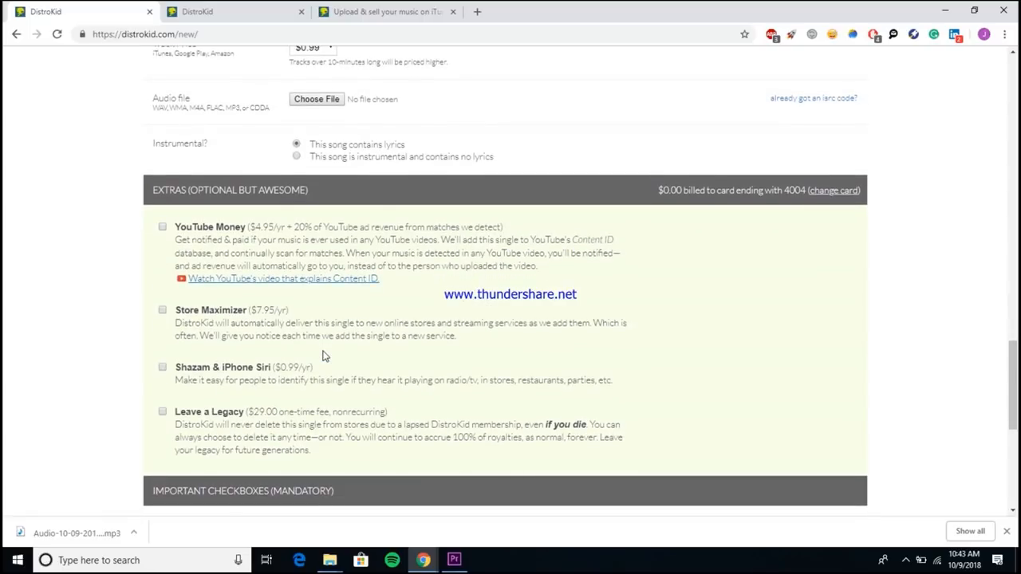
pyautogui.moveTo(236, 352)
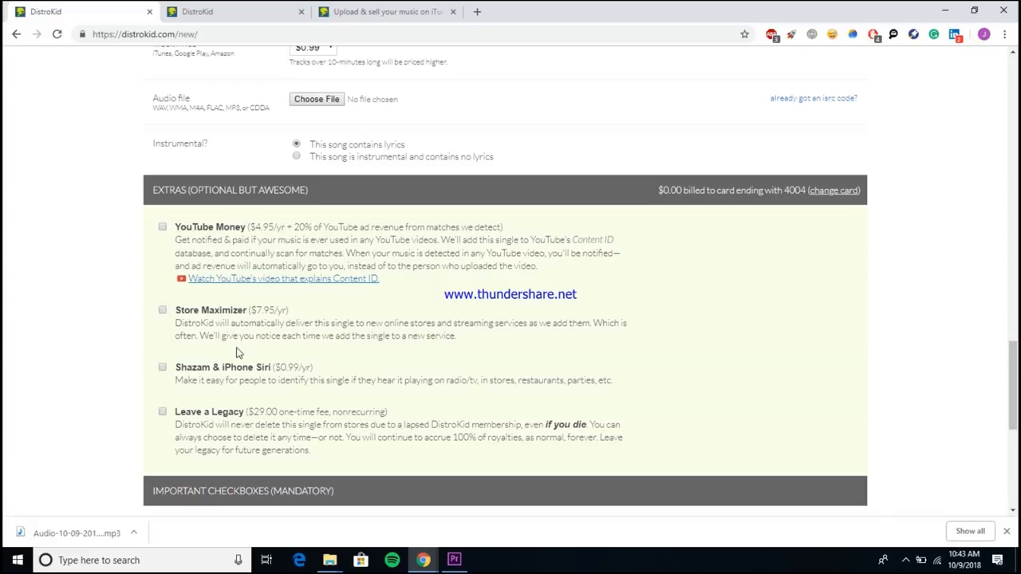
pyautogui.moveTo(169, 332)
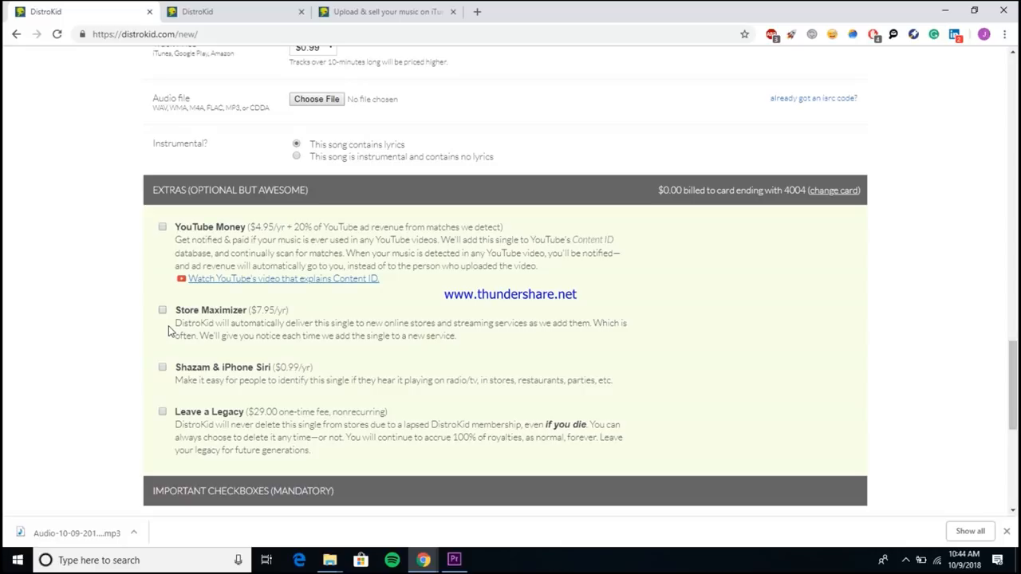
pyautogui.moveTo(490, 423)
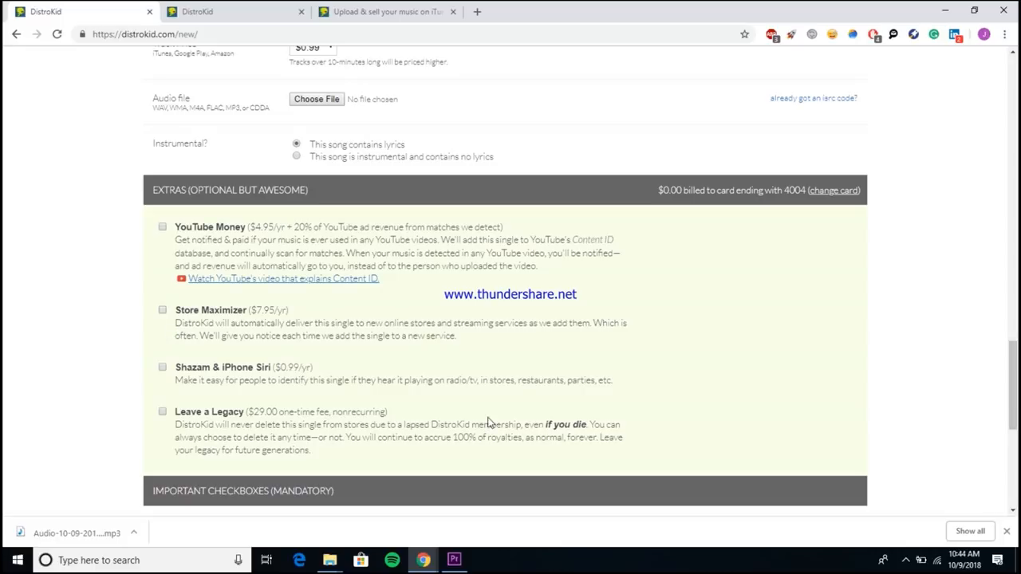
# Review the four mandatory agreement checkboxes and Done button unticked, then go to Settings.
pyautogui.scroll(-3)
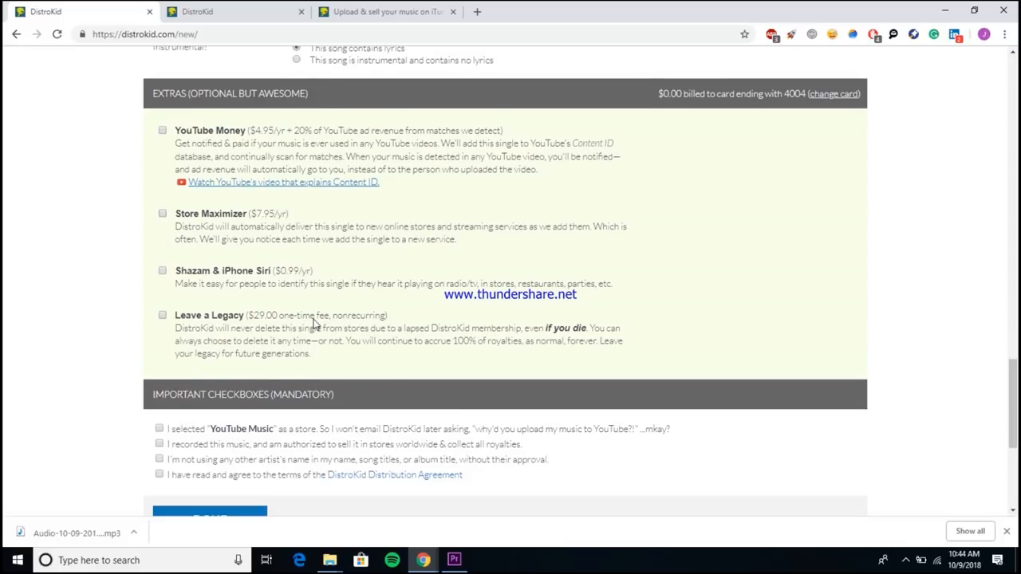
pyautogui.moveTo(391, 364)
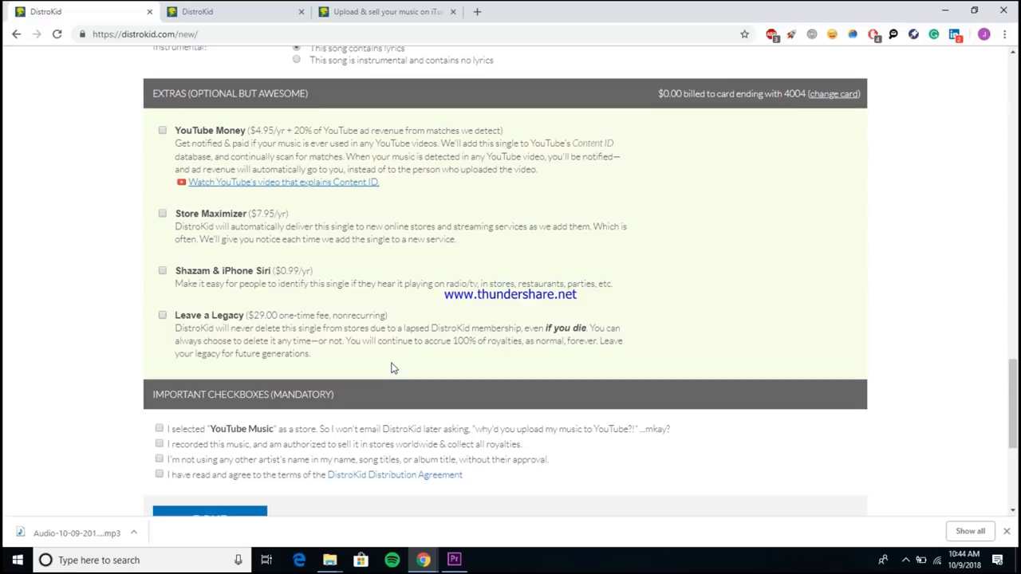
pyautogui.scroll(-3)
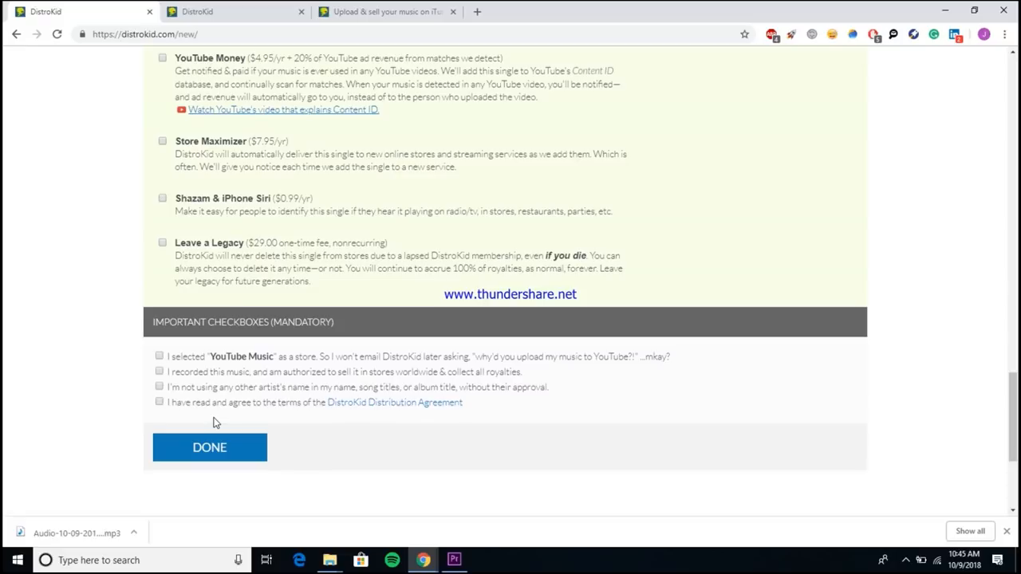
pyautogui.moveTo(817, 313)
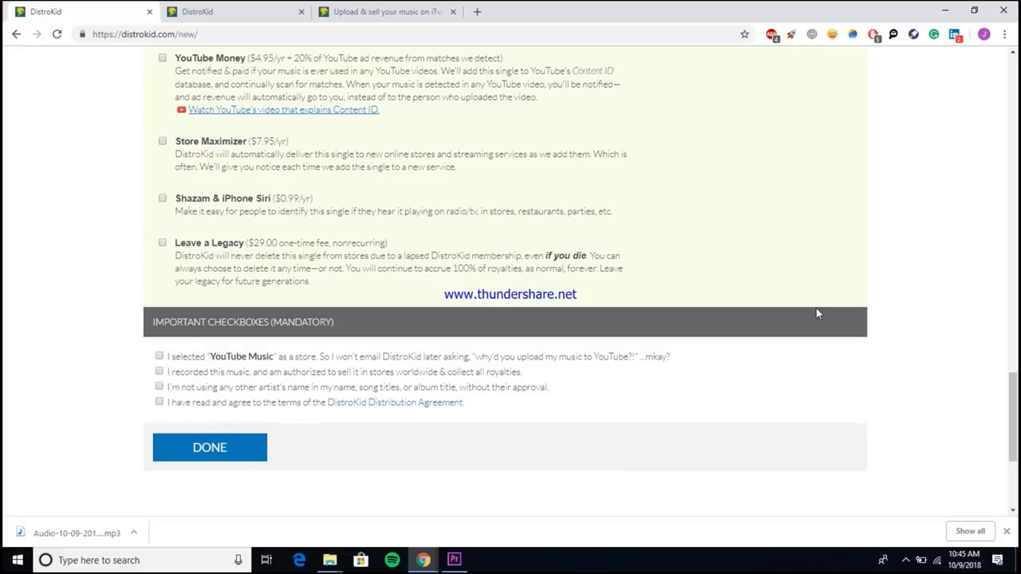
pyautogui.scroll(3)
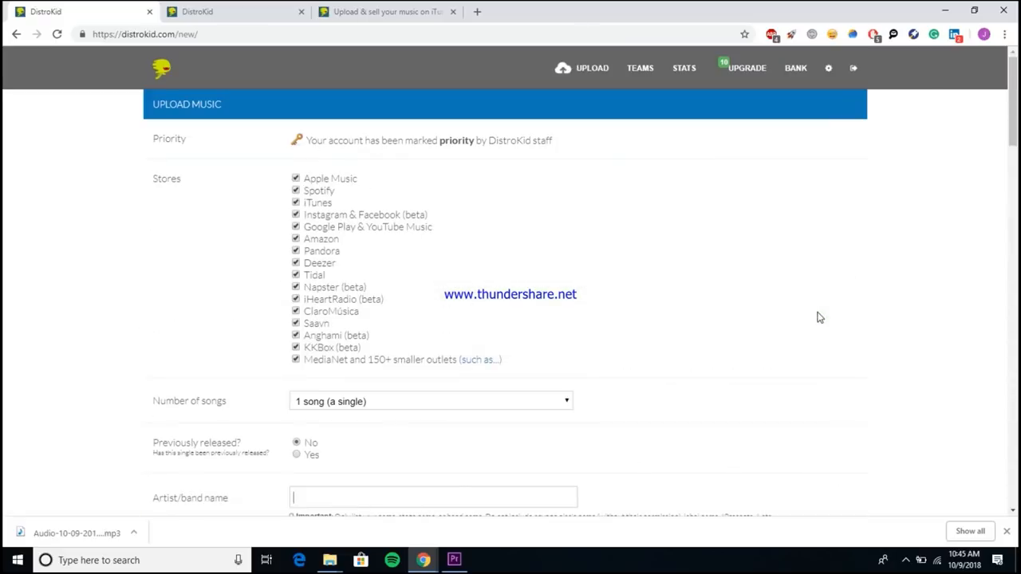
pyautogui.click(828, 67)
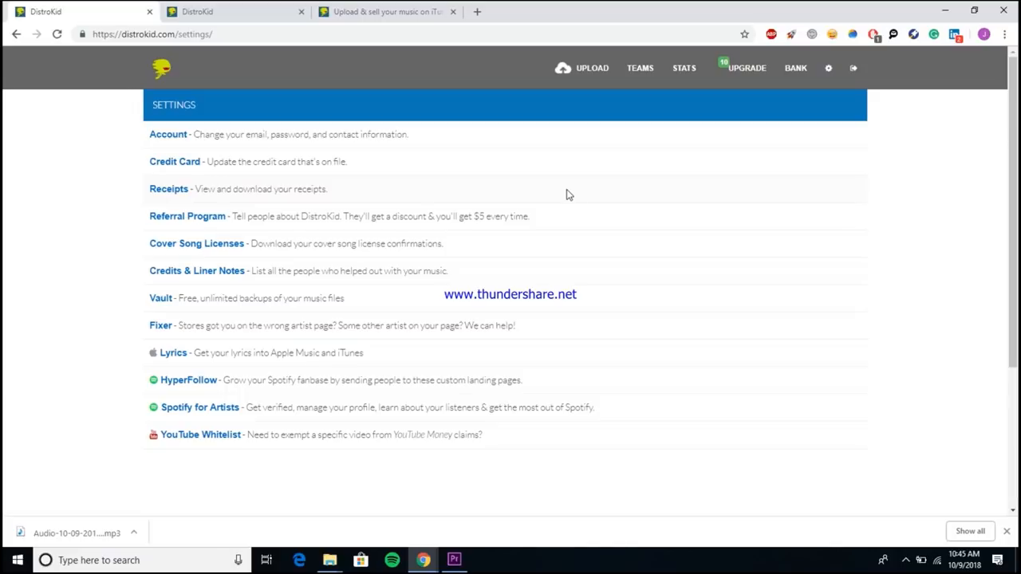
pyautogui.moveTo(236, 356)
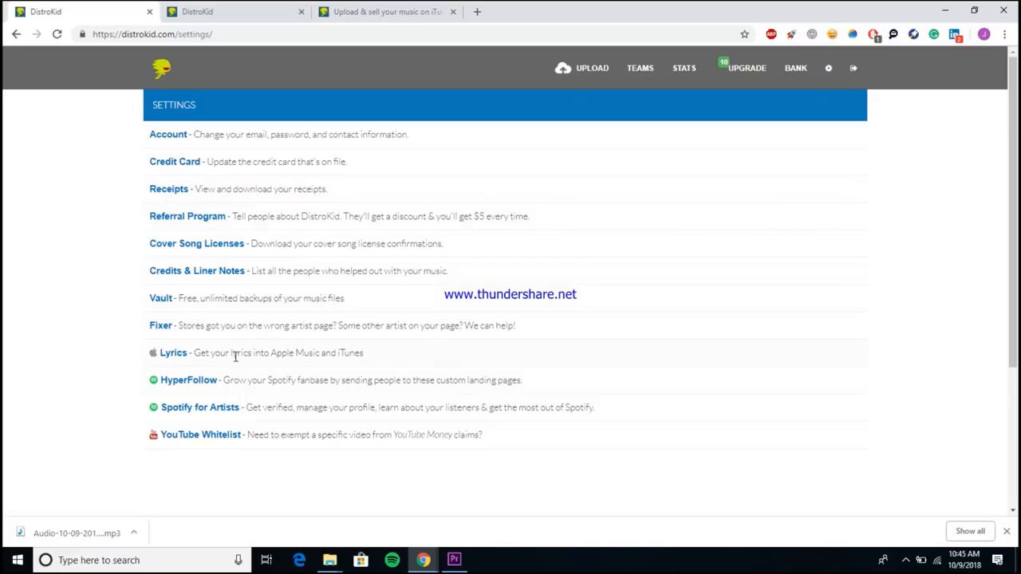
pyautogui.moveTo(172, 353)
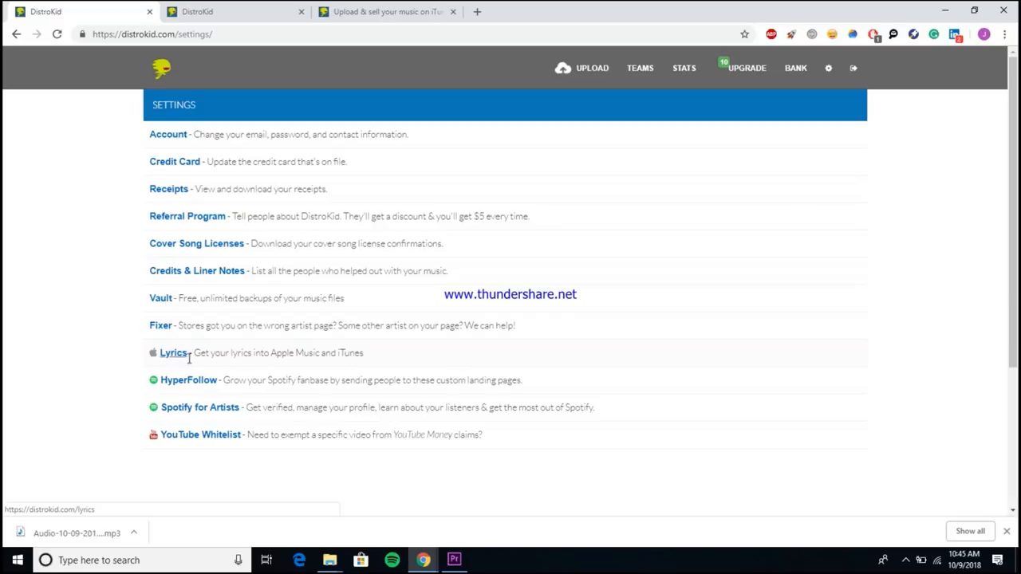
pyautogui.moveTo(188, 380)
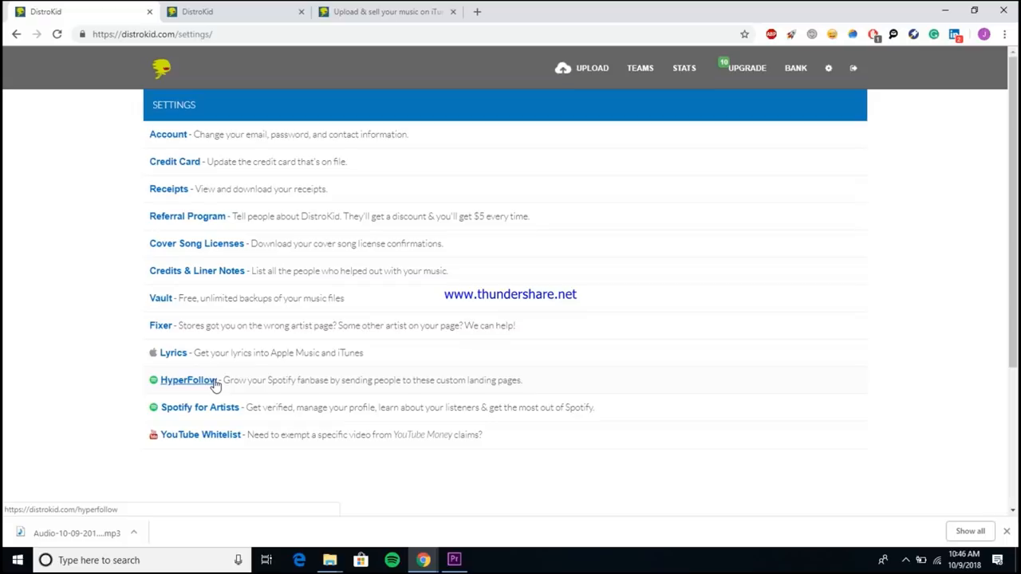
pyautogui.moveTo(230, 421)
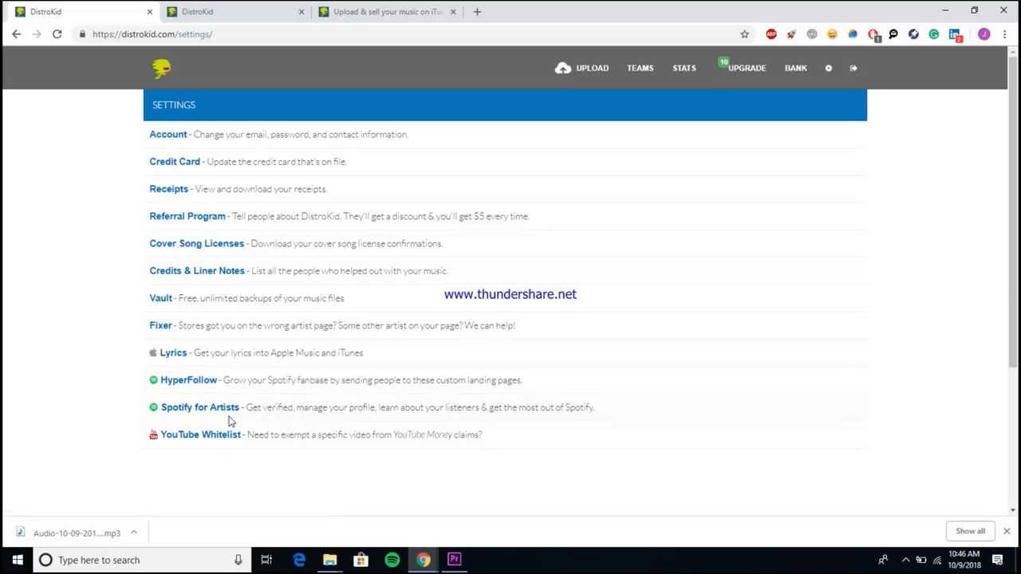
pyautogui.moveTo(201, 434)
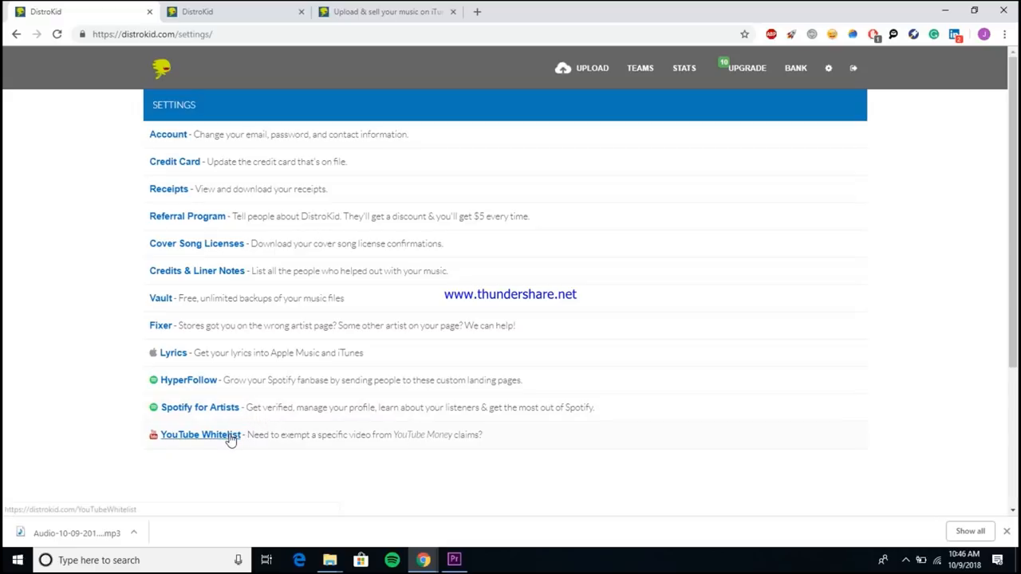
pyautogui.moveTo(325, 475)
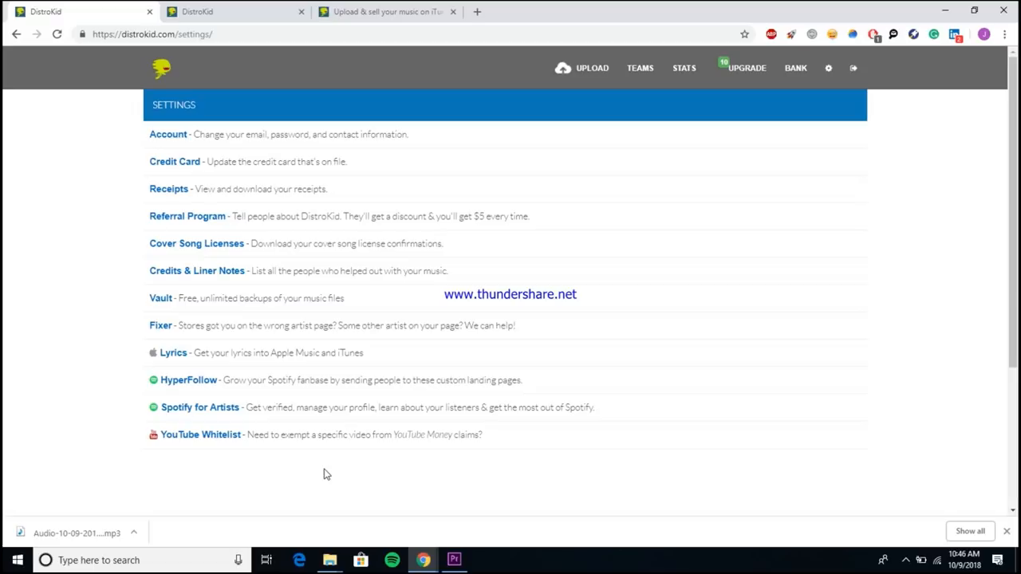
pyautogui.moveTo(526, 498)
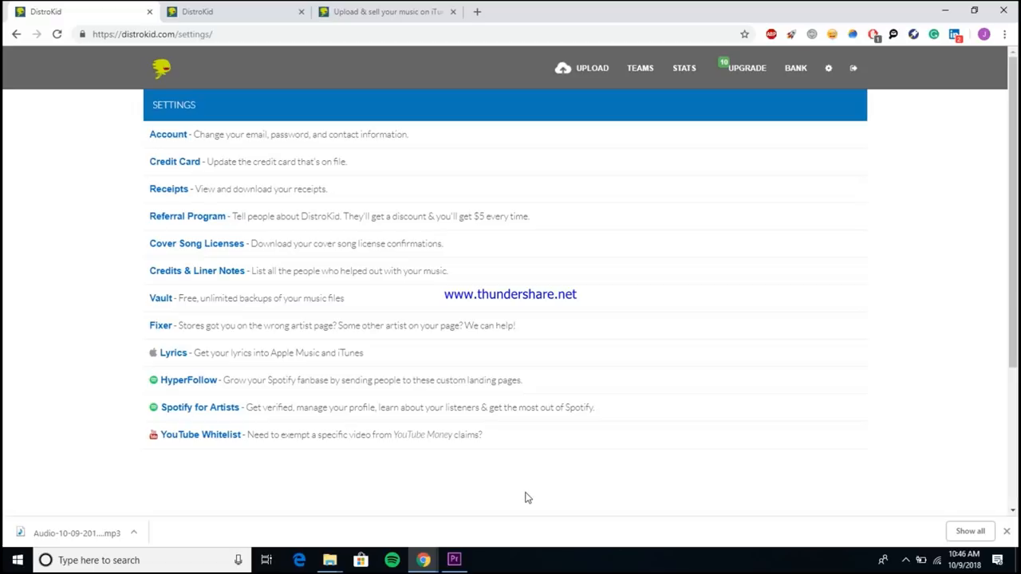
pyautogui.moveTo(615, 449)
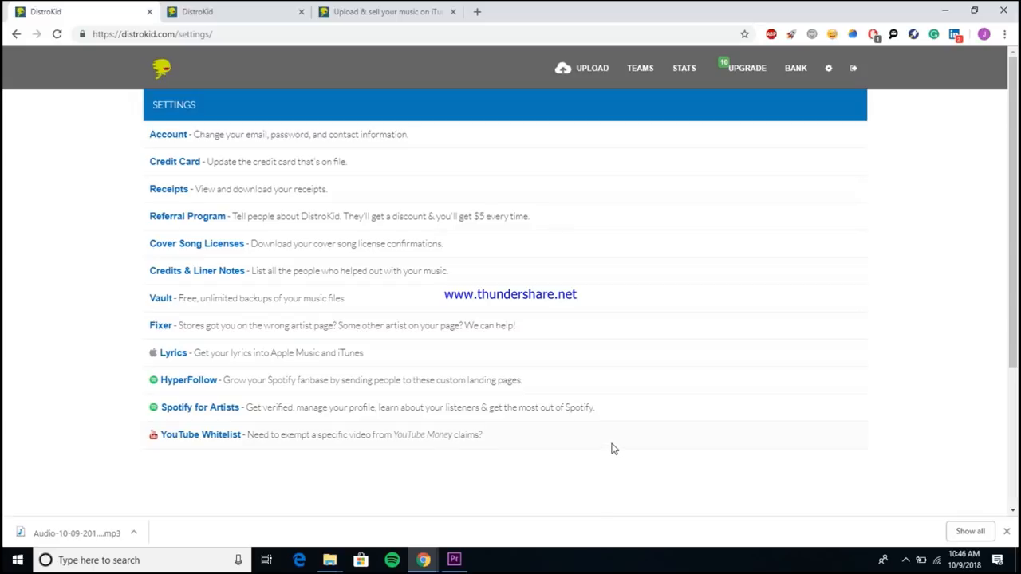
pyautogui.moveTo(196, 242)
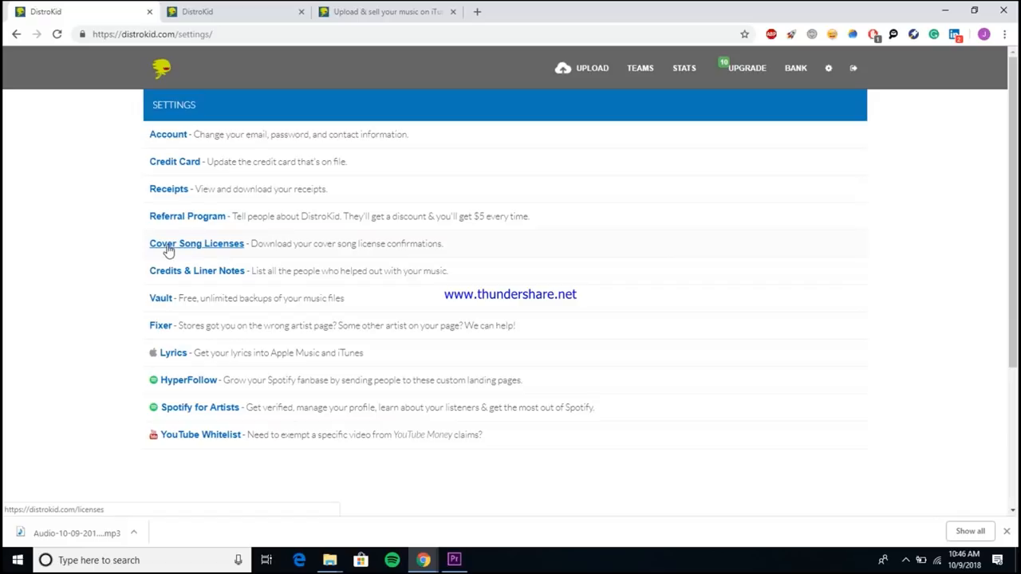
pyautogui.moveTo(234, 259)
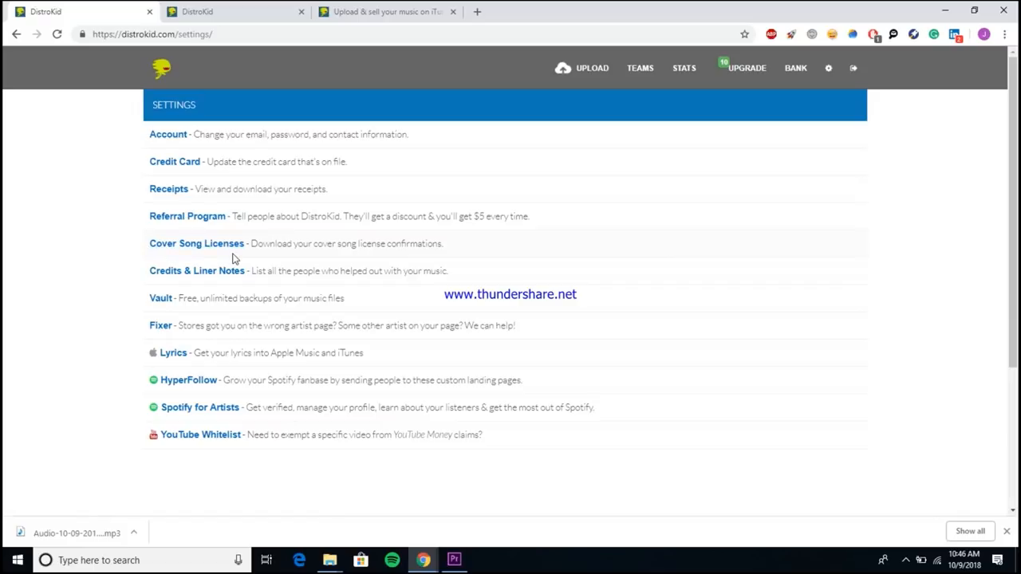
pyautogui.moveTo(306, 269)
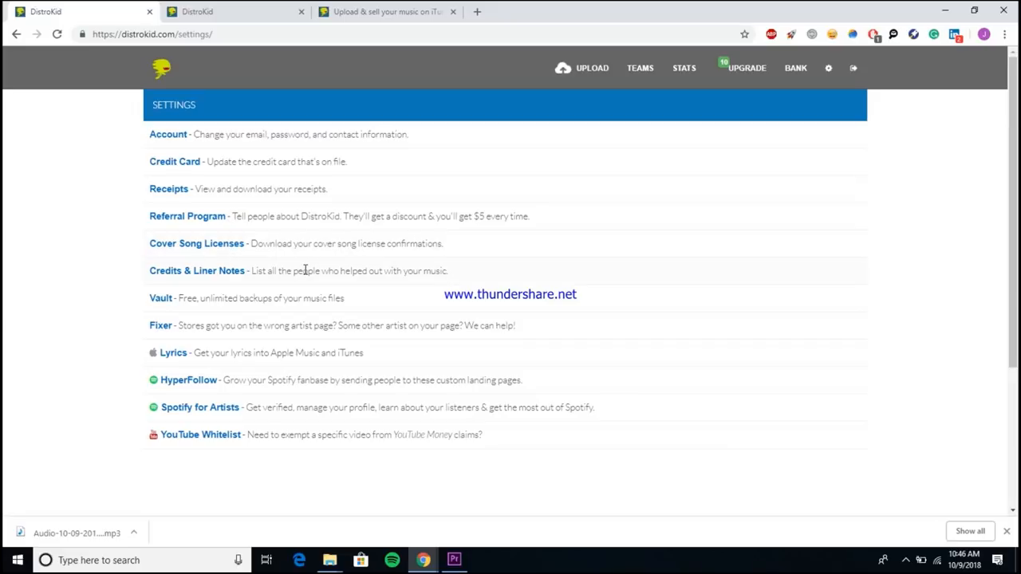